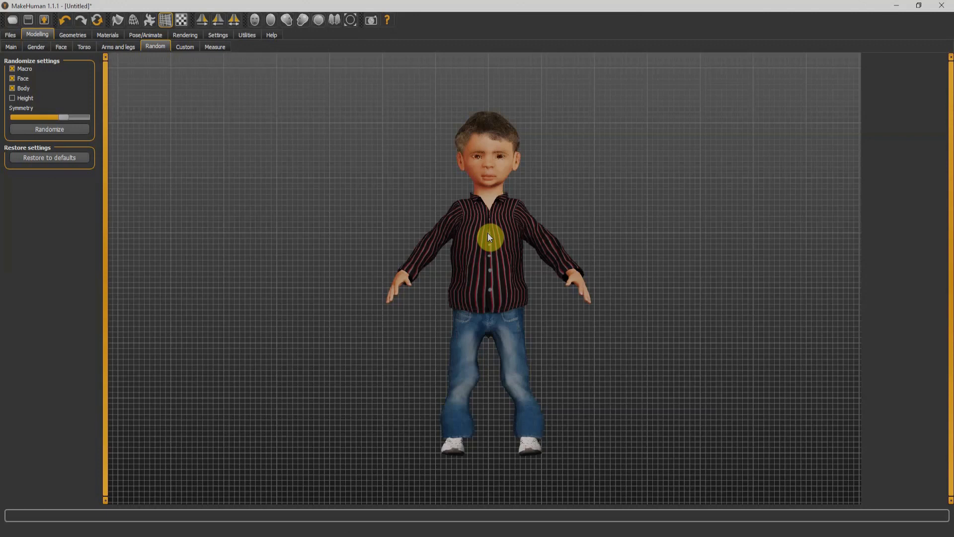
mouse_move(535, 236)
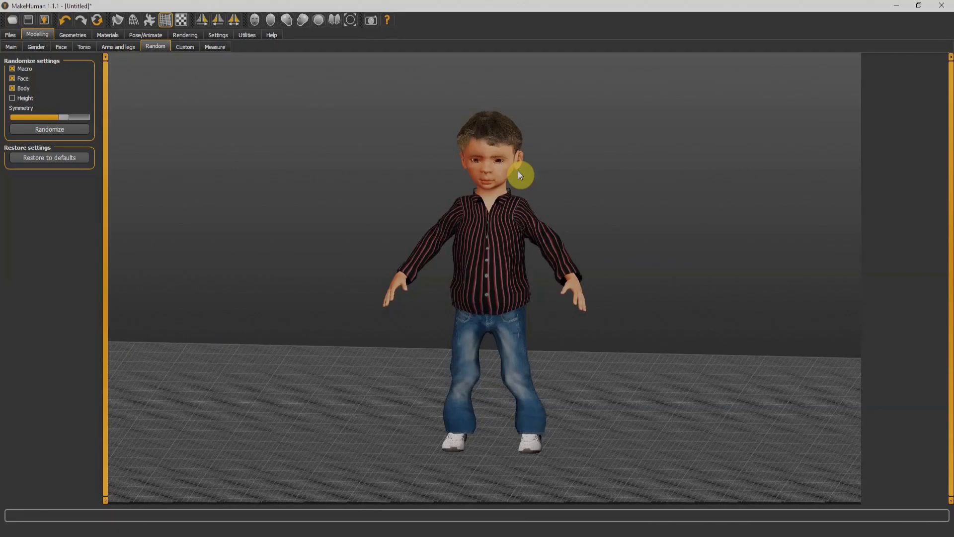
- Switch away from the finished character toward the browser with the community downloads page
left_click(10, 47)
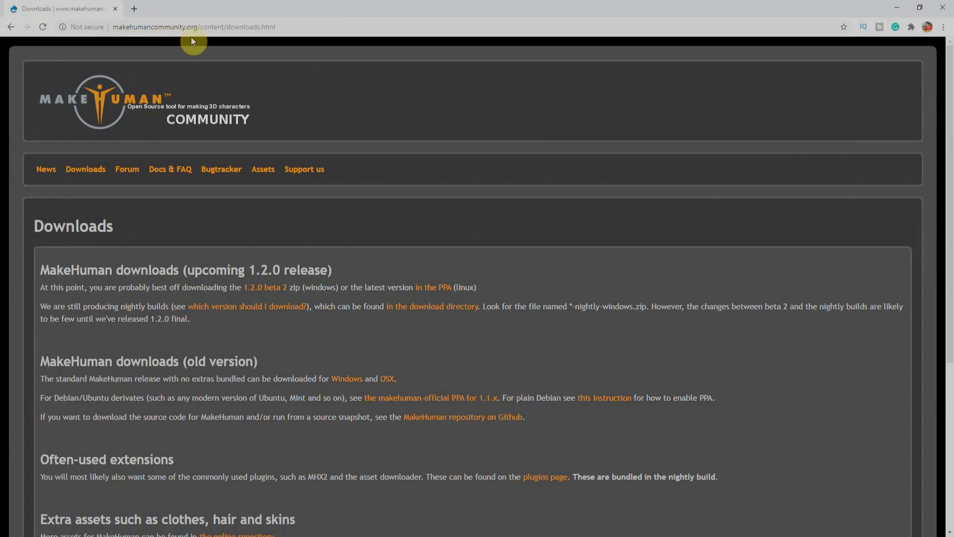
mouse_move(895, 10)
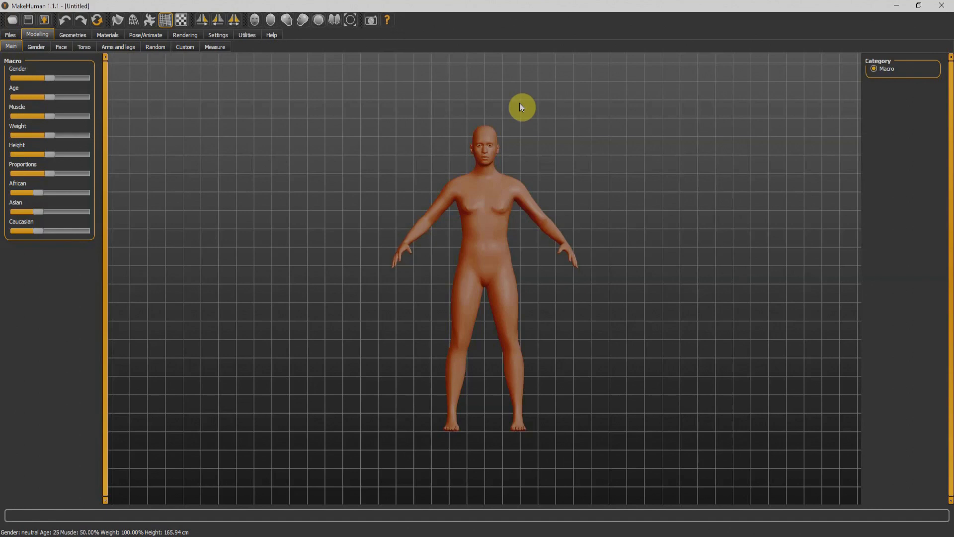
mouse_move(618, 133)
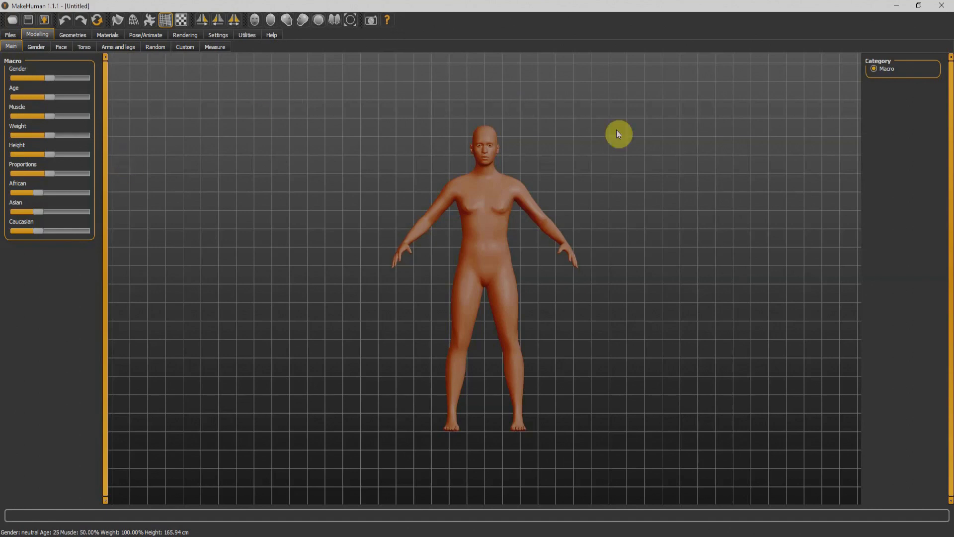
mouse_move(567, 102)
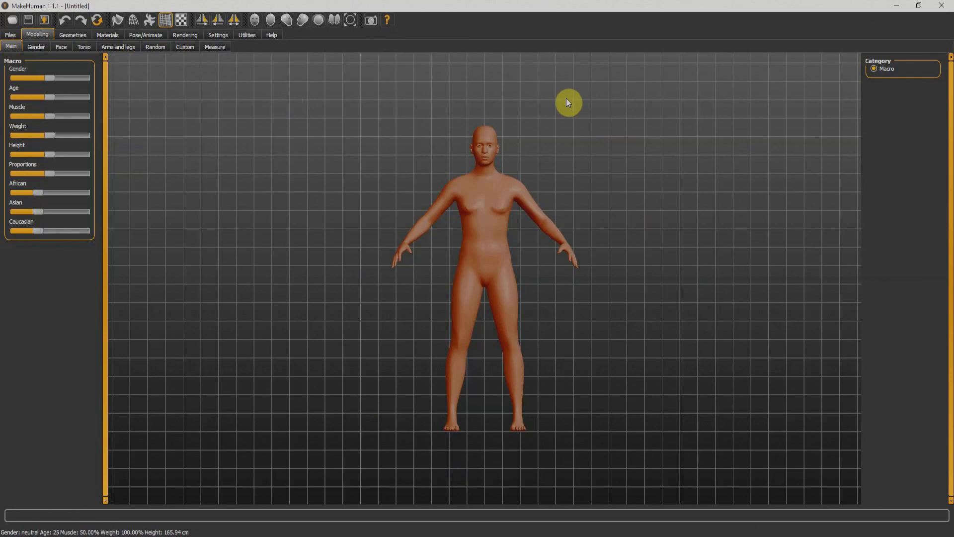
mouse_move(900, 172)
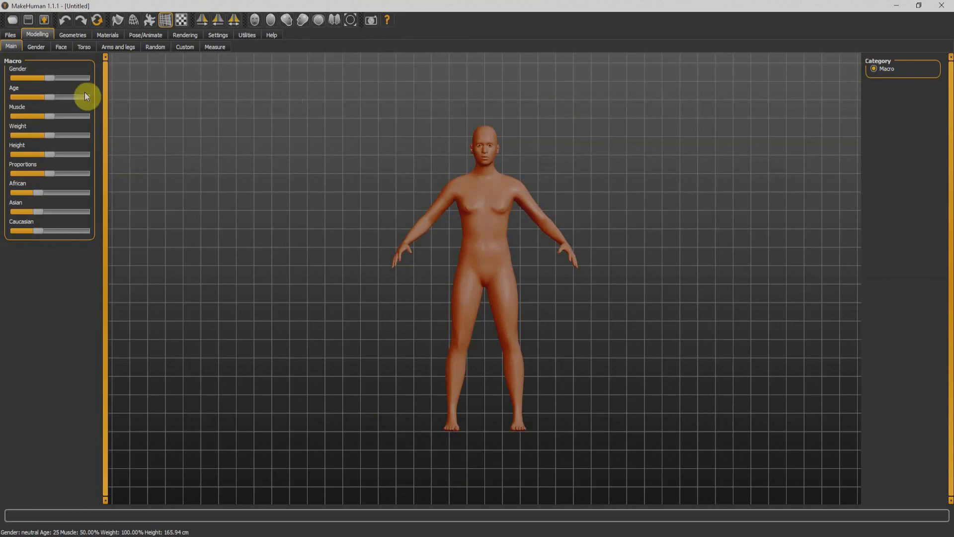
mouse_move(65, 347)
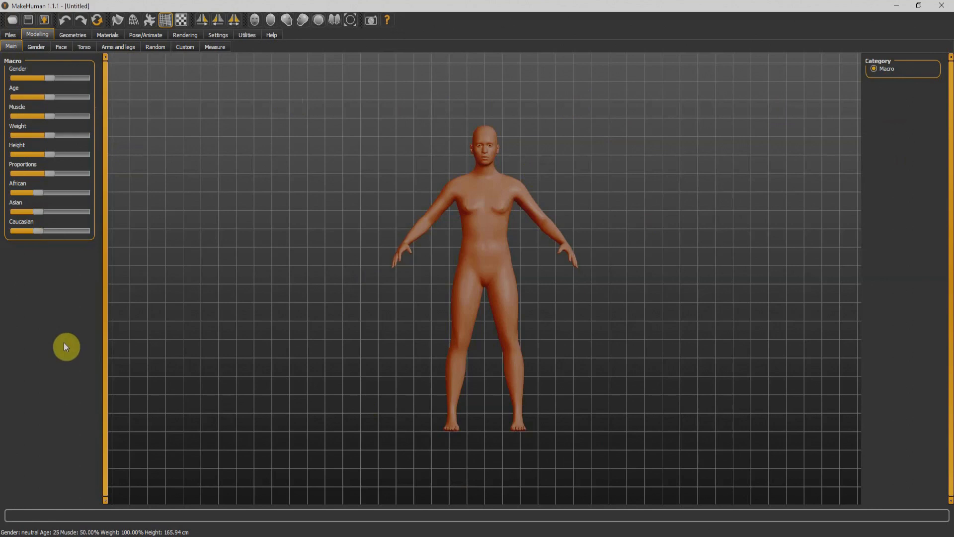
mouse_move(334, 199)
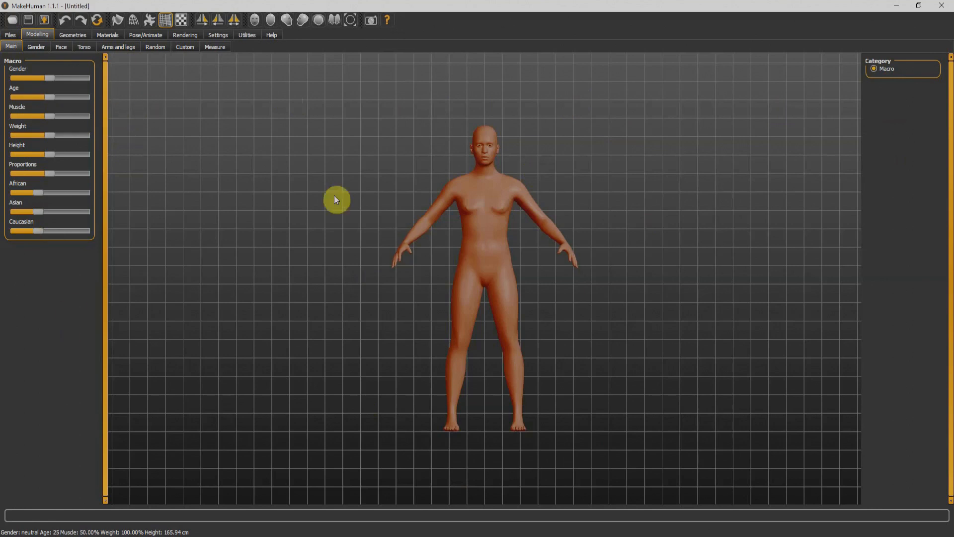
mouse_move(487, 231)
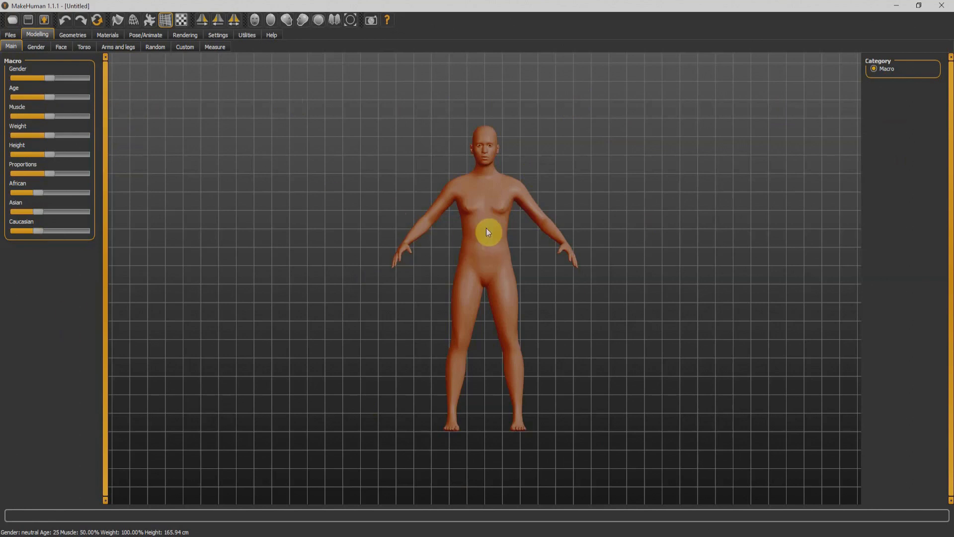
mouse_move(210, 118)
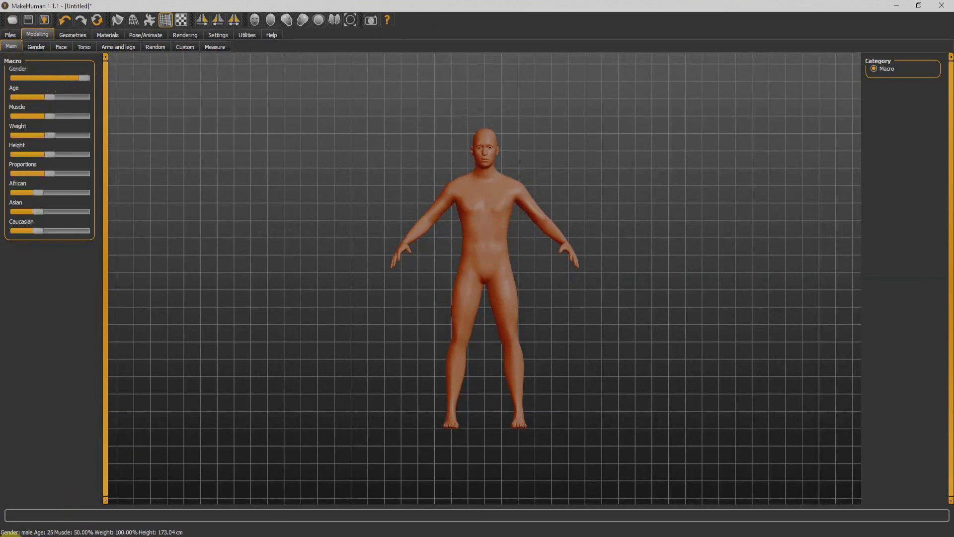
mouse_move(20, 530)
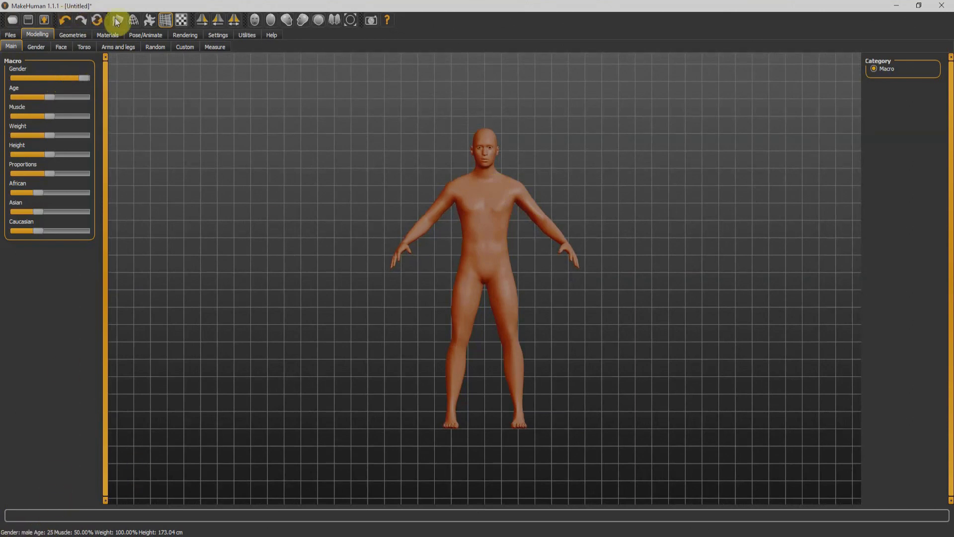
mouse_move(319, 27)
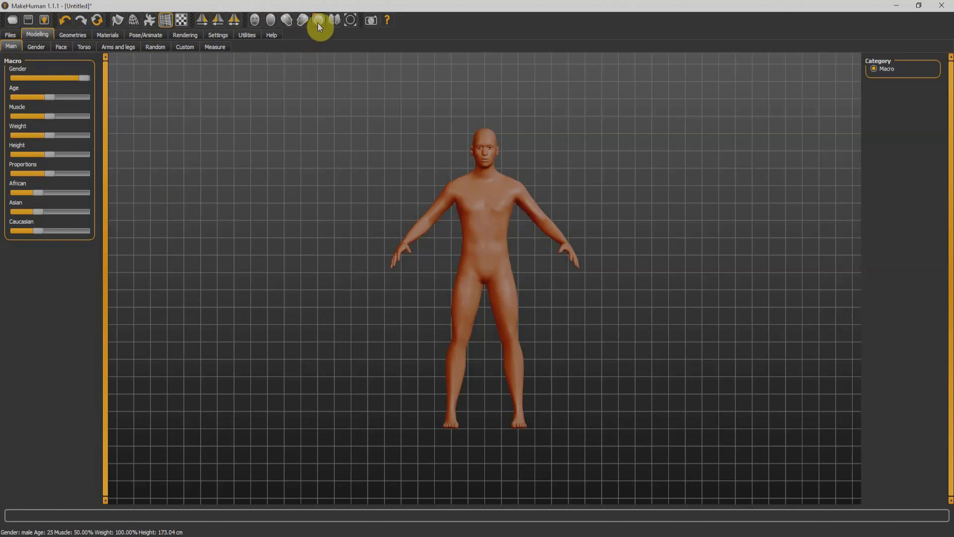
mouse_move(318, 20)
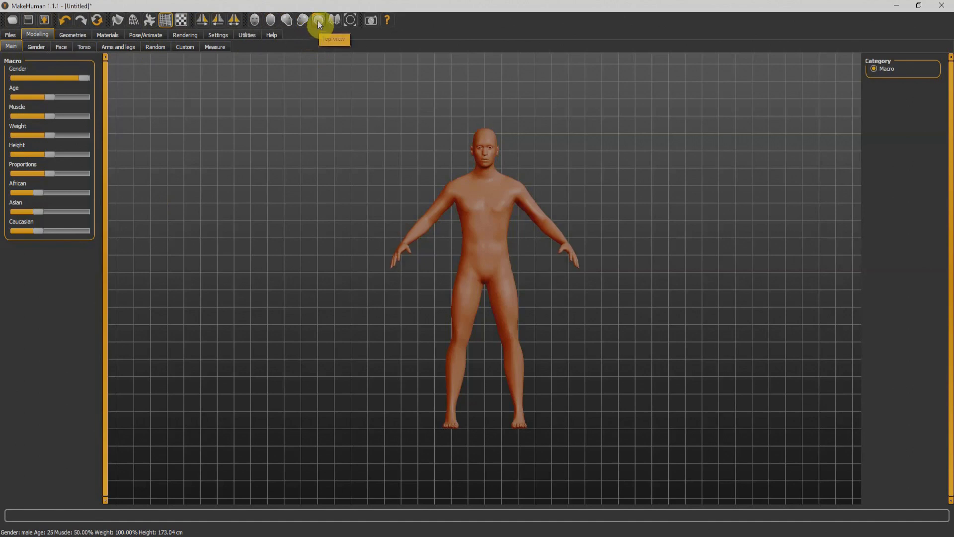
left_click(318, 20)
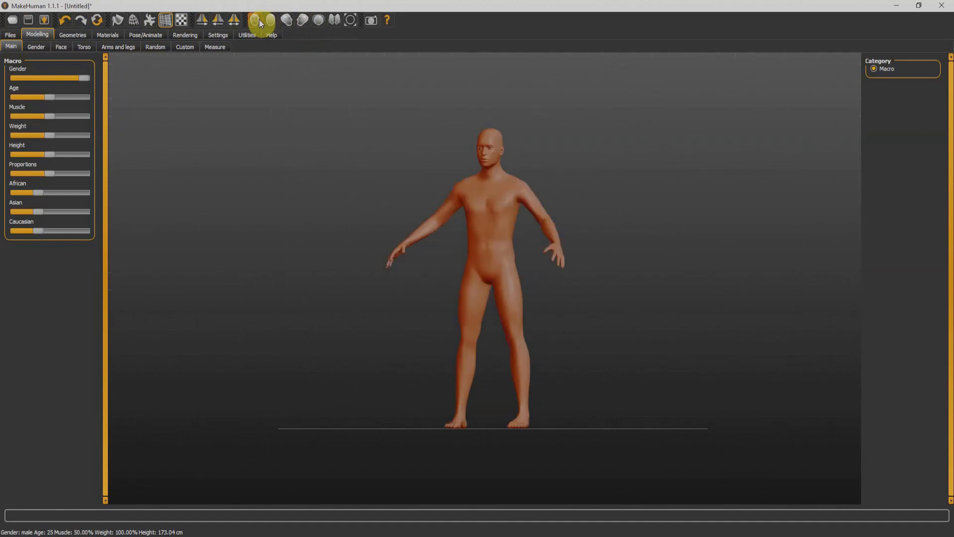
left_click(259, 20)
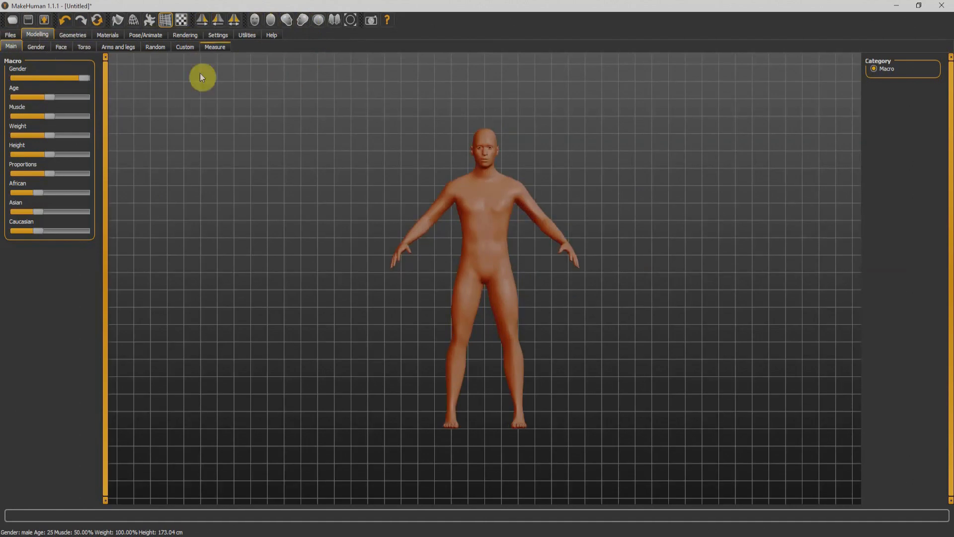
mouse_move(216, 126)
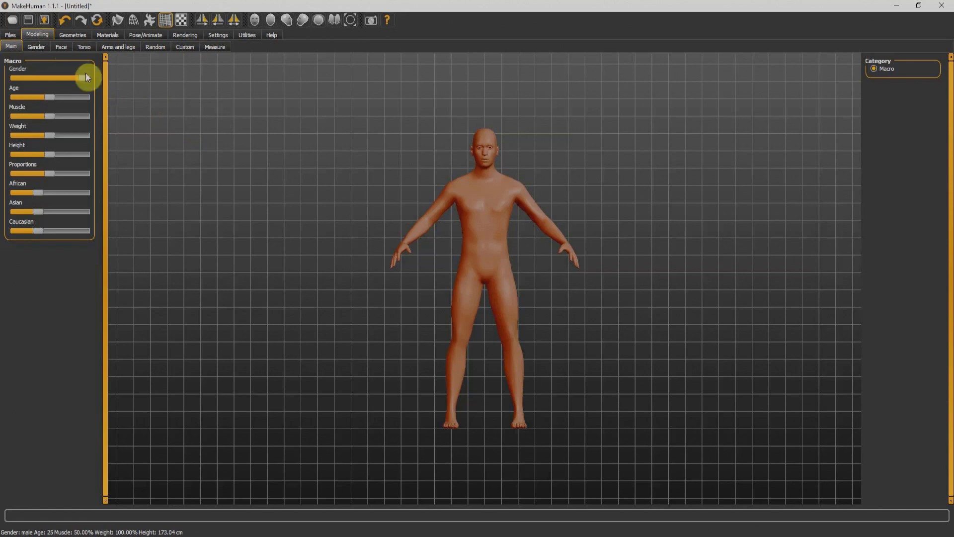
- Drag Age to minimum for a one-year-old, lower muscle and weight, and reduce the Asian proportion
left_click_drag(86, 78, 88, 78)
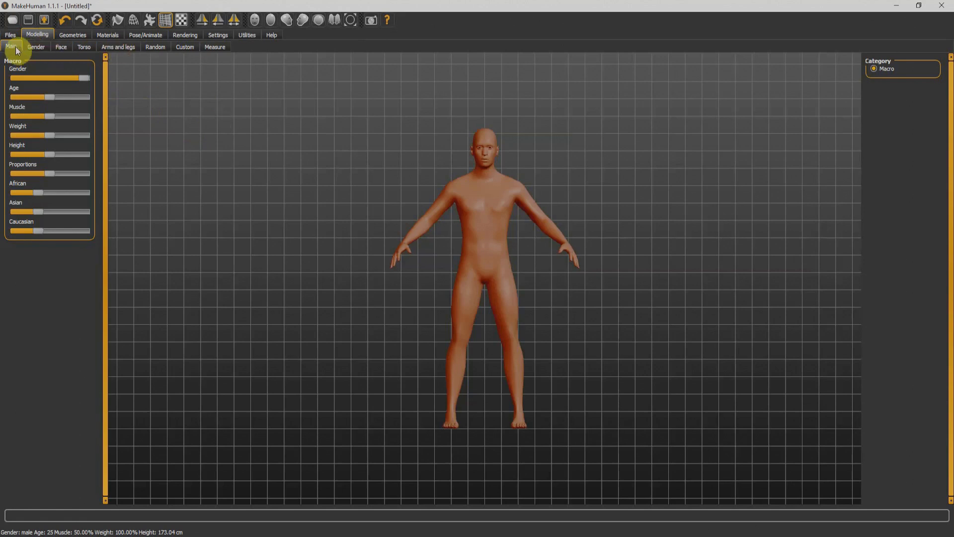
mouse_move(34, 103)
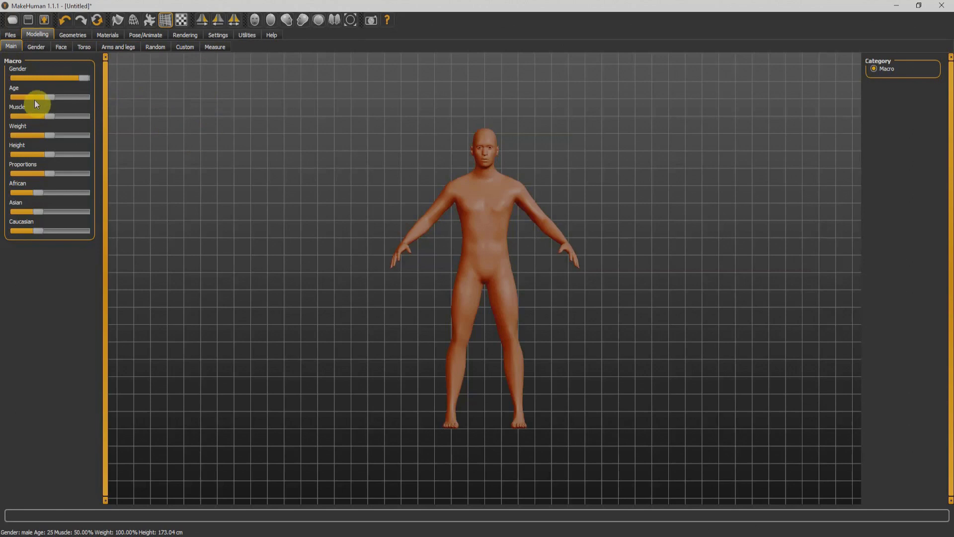
mouse_move(247, 122)
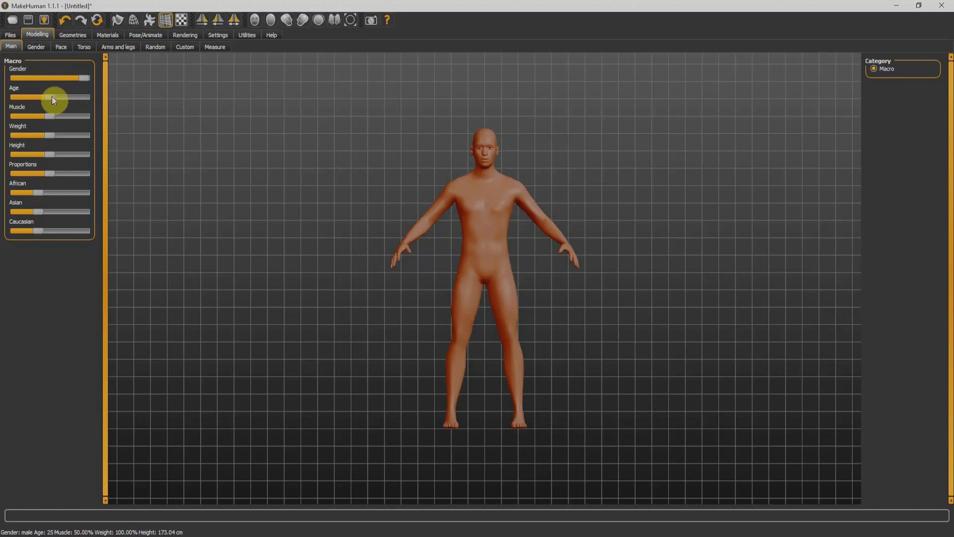
left_click_drag(54, 97, 35, 97)
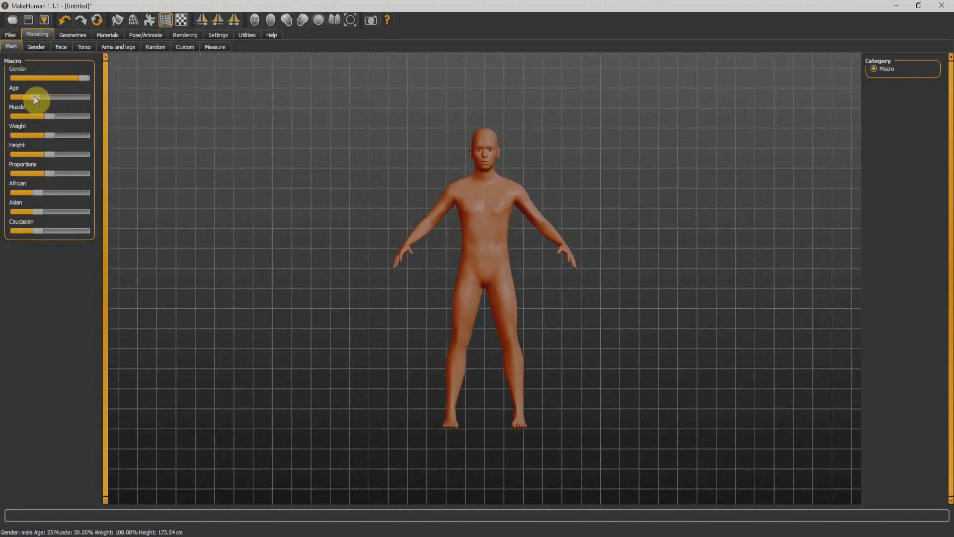
left_click_drag(37, 98, 15, 97)
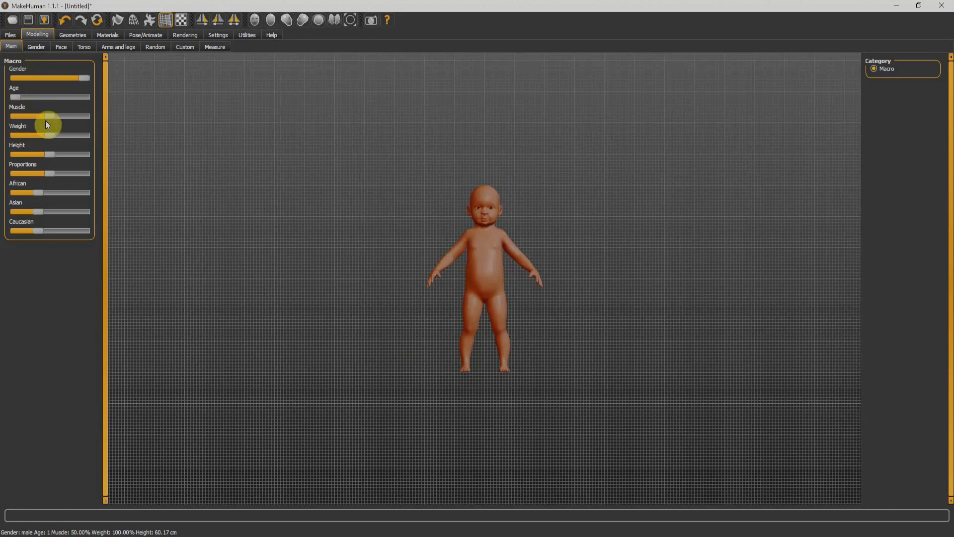
mouse_move(3, 129)
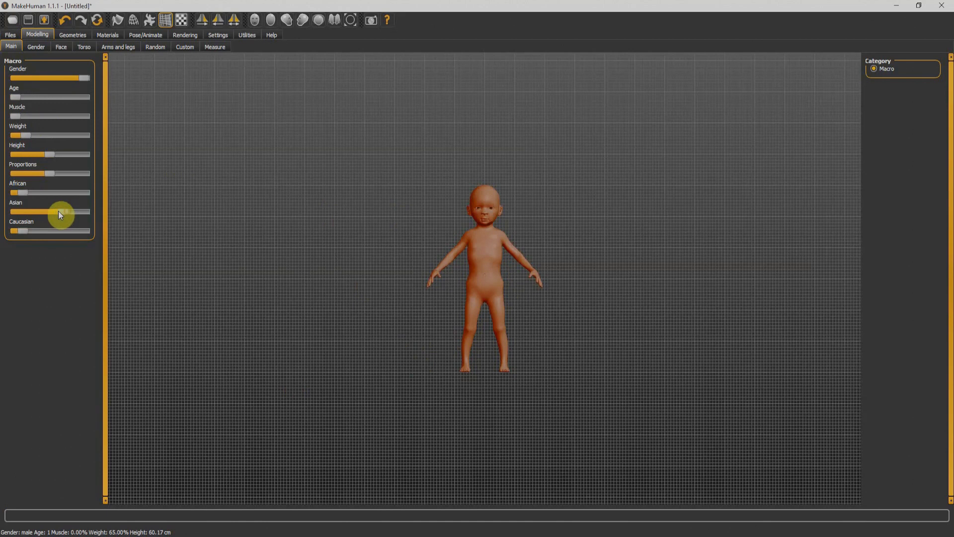
left_click_drag(58, 210, 34, 210)
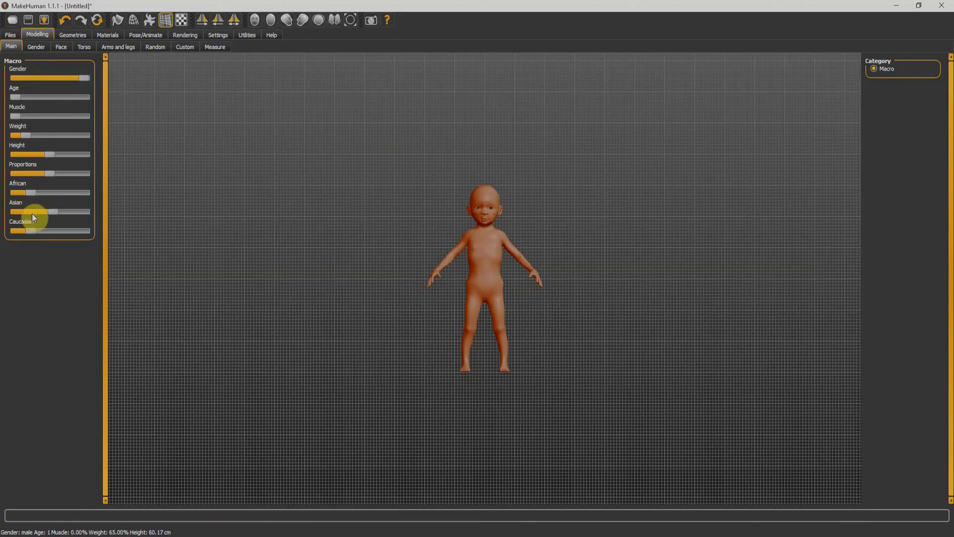
left_click(36, 47)
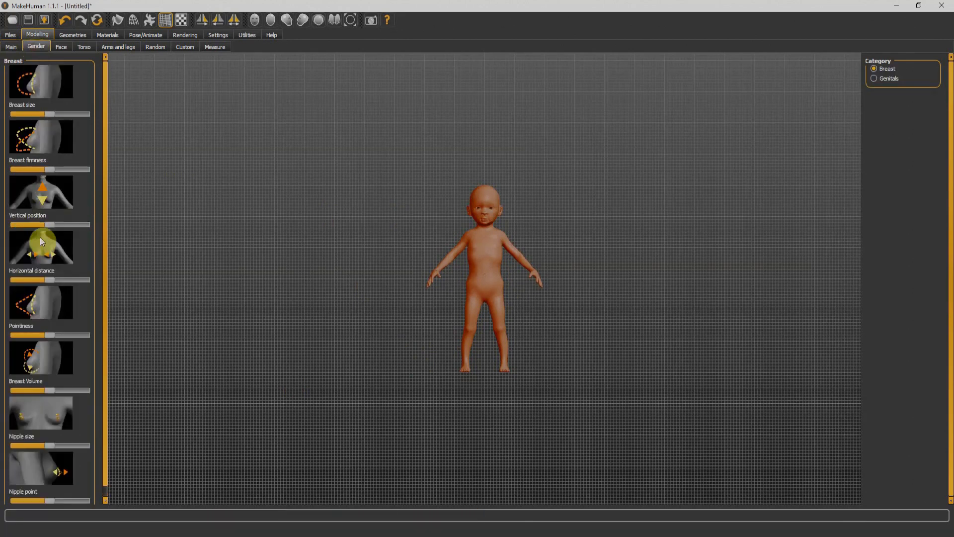
mouse_move(53, 257)
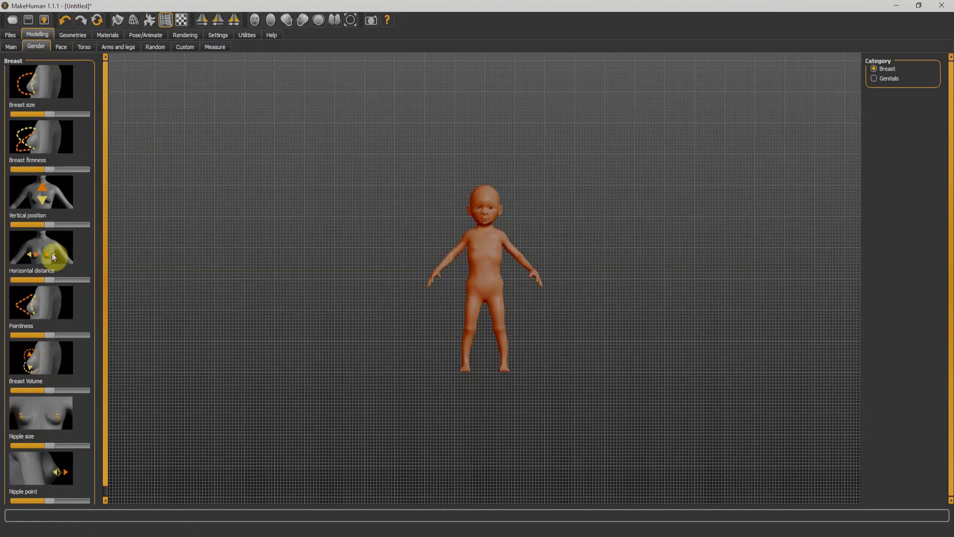
- Browse the Face tab's Neck category, then move on to the Torso shaping options
left_click(60, 47)
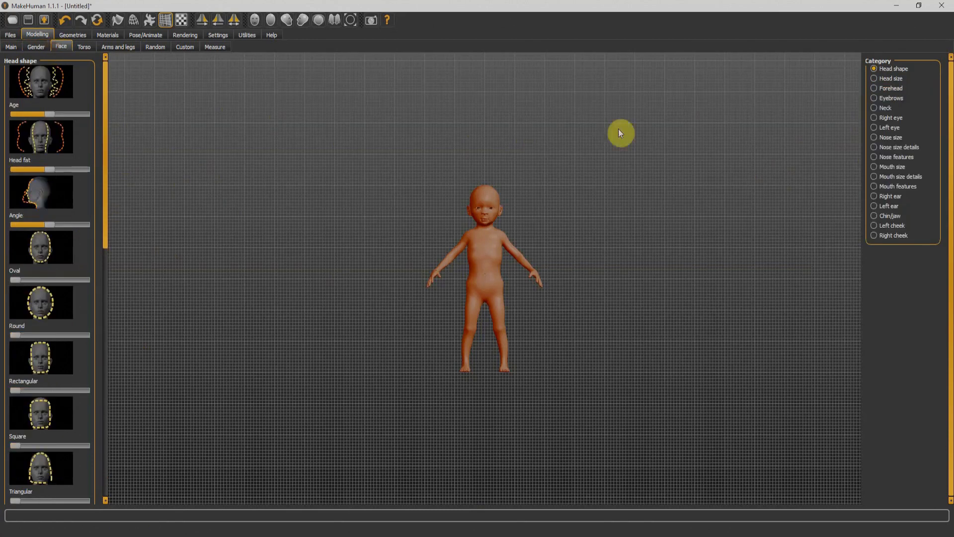
mouse_move(845, 96)
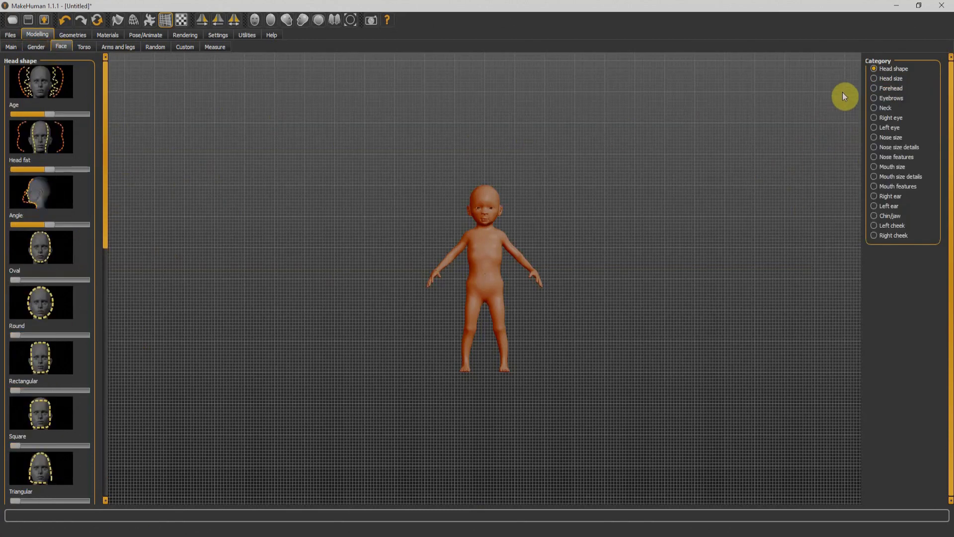
mouse_move(873, 76)
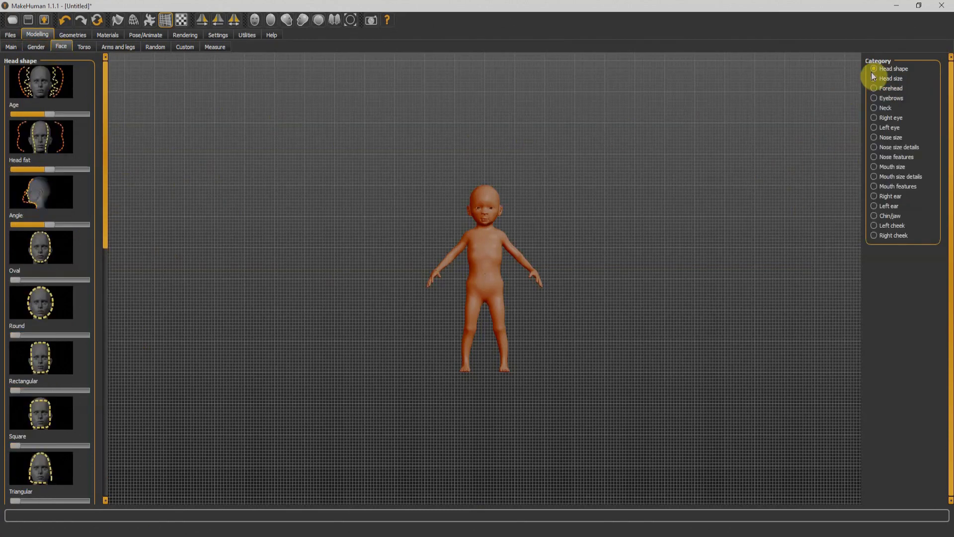
left_click(885, 108)
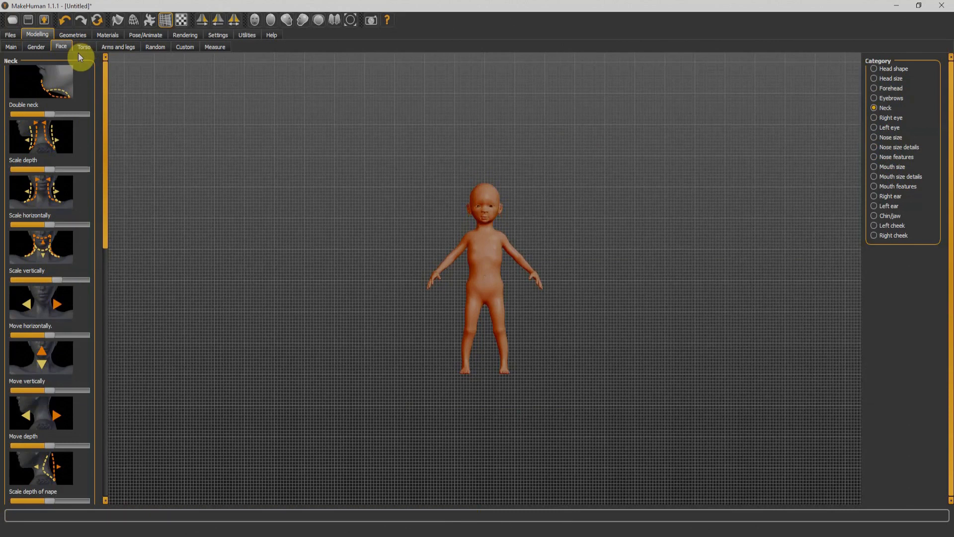
left_click(84, 47)
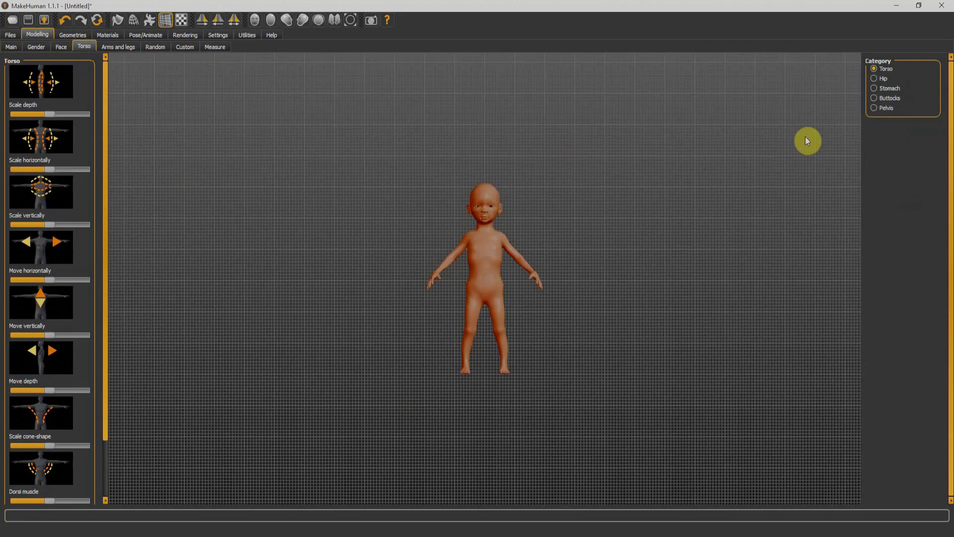
mouse_move(902, 113)
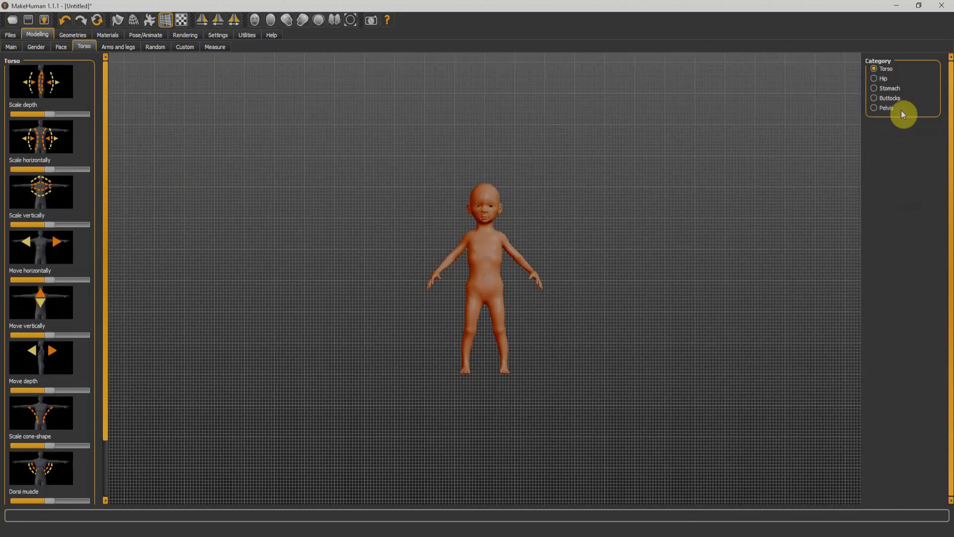
mouse_move(902, 127)
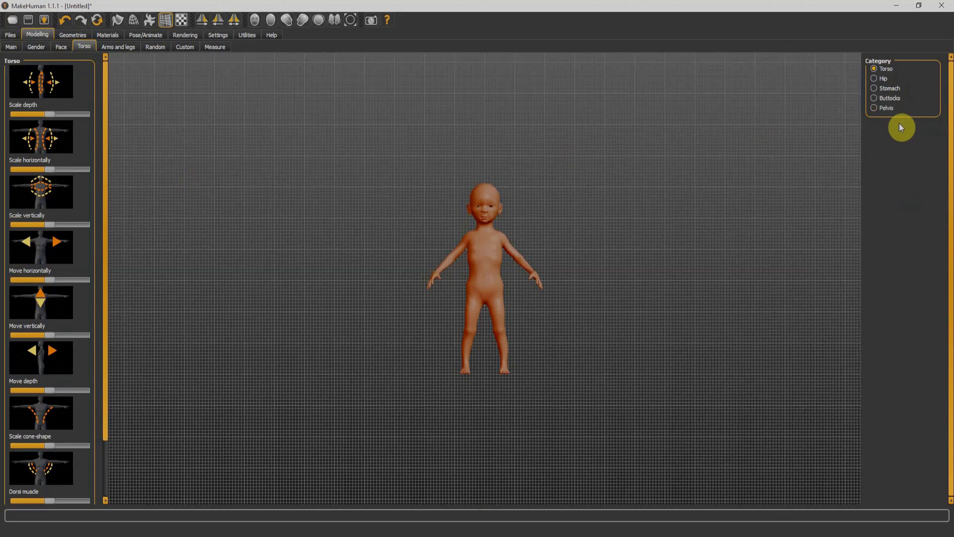
- In the Stomach category, view the child from the side and raise the Pregnancy shape slider for a bulging belly
left_click(875, 89)
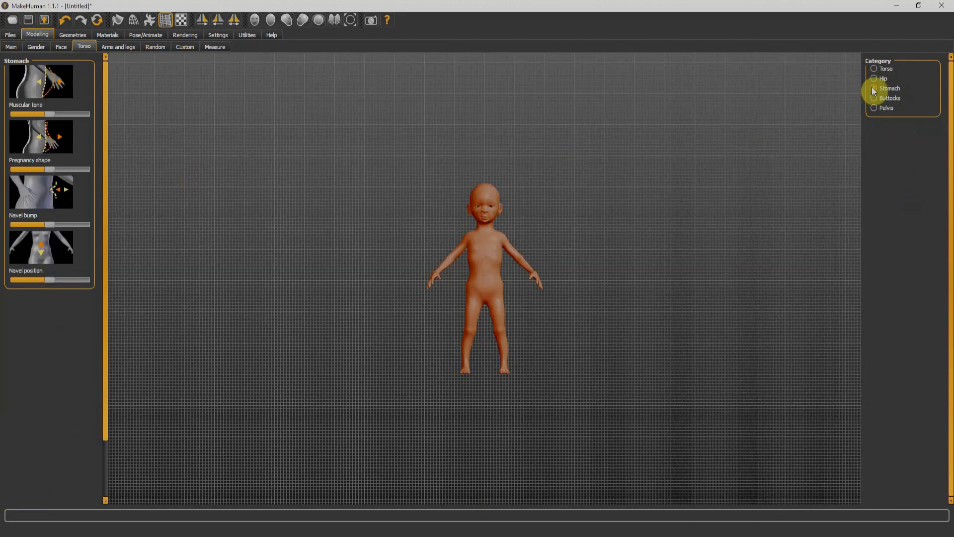
left_click(875, 87)
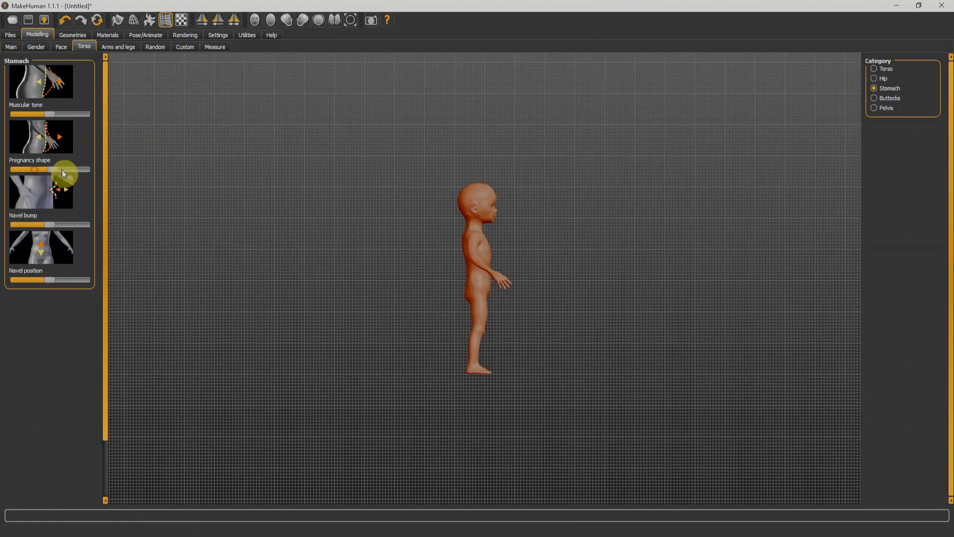
left_click_drag(34, 169, 57, 169)
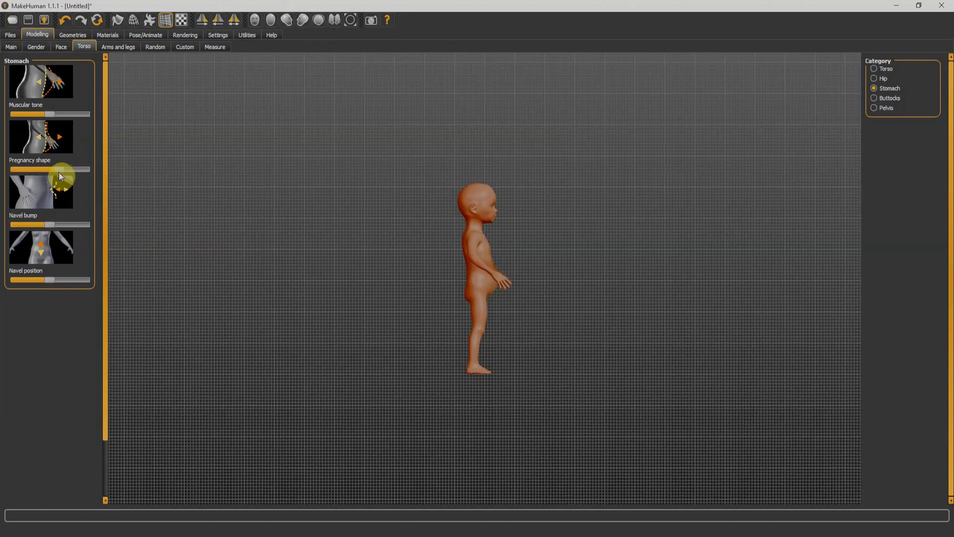
mouse_move(119, 47)
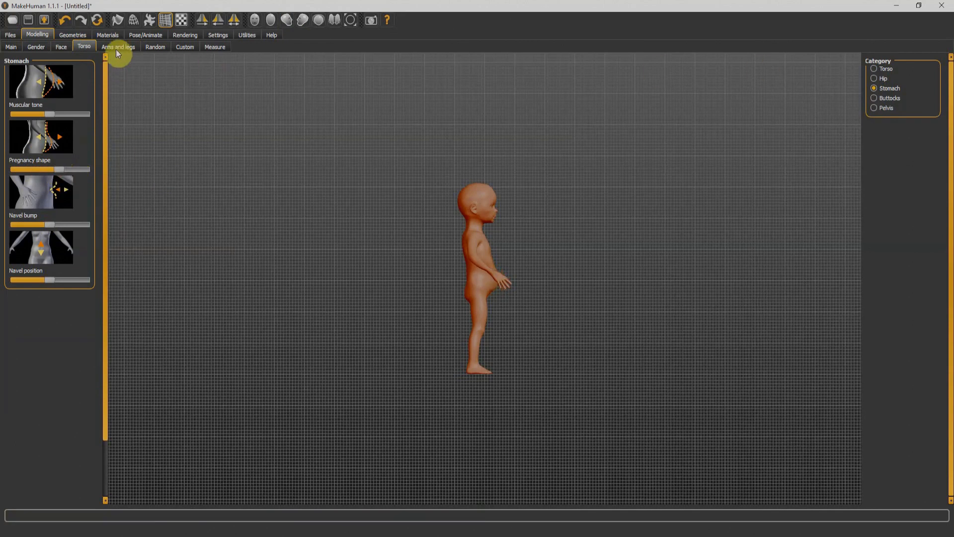
- Browse Arms and legs and the Left foot category in front view, then move to the Random settings
left_click(119, 46)
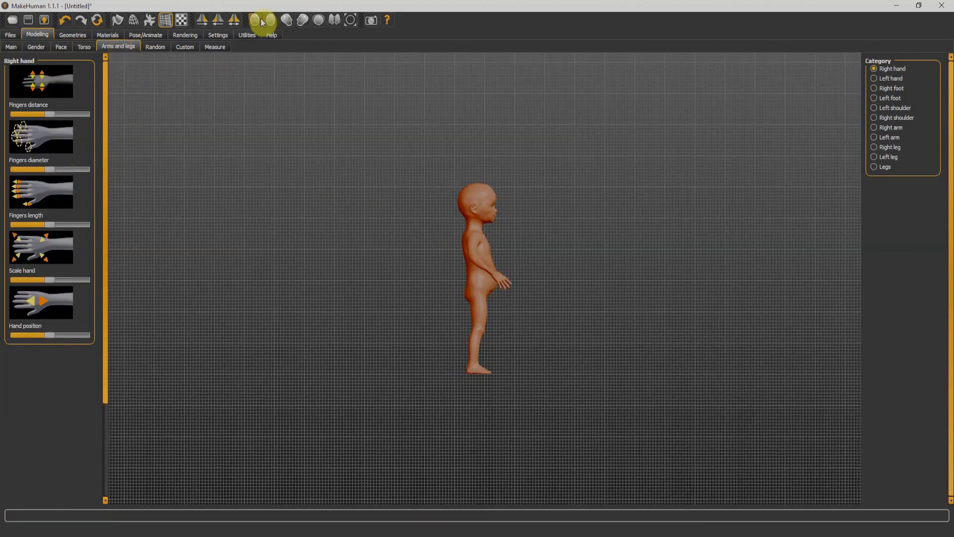
mouse_move(258, 20)
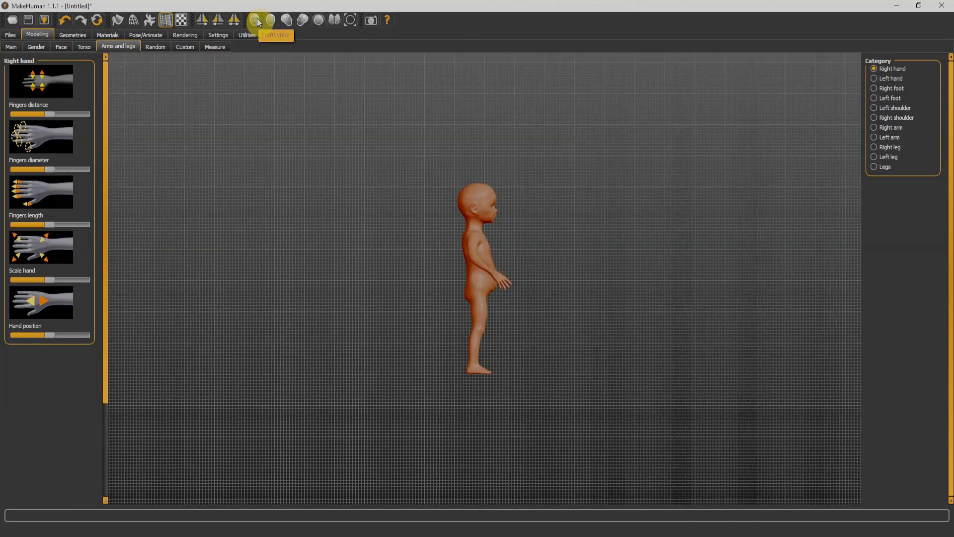
left_click(259, 20)
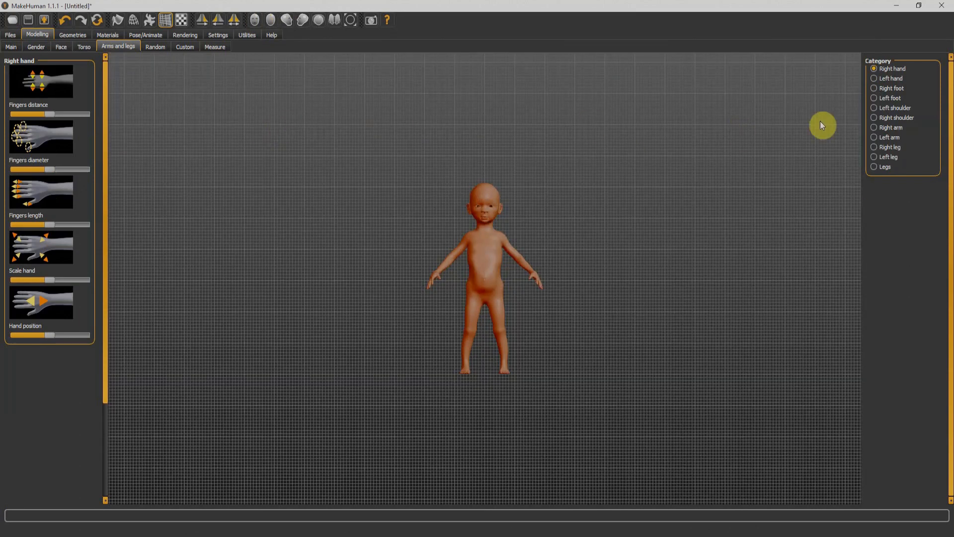
mouse_move(885, 146)
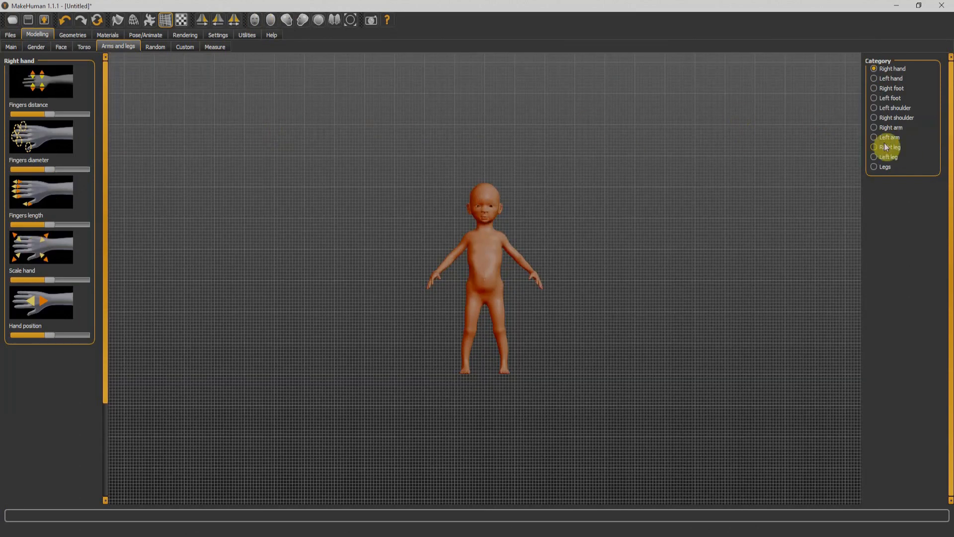
mouse_move(873, 99)
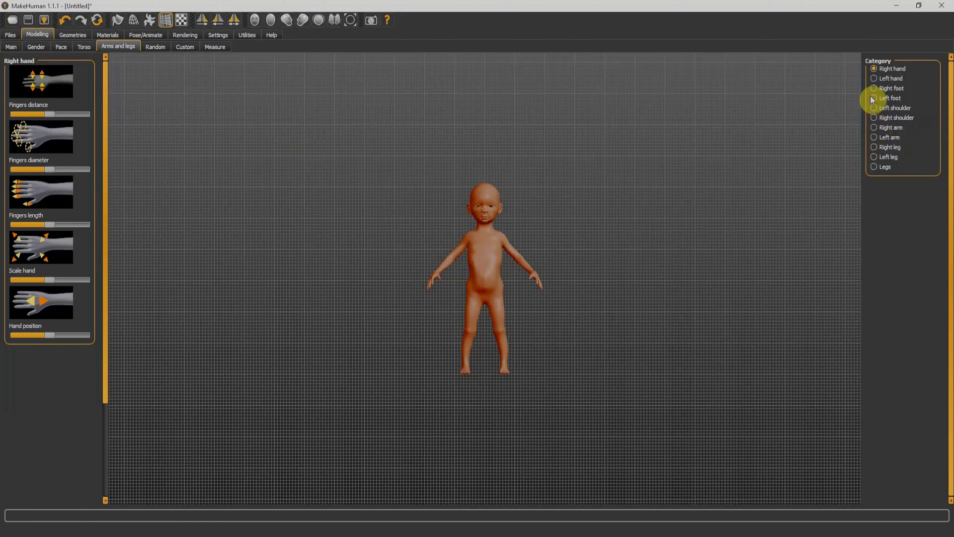
left_click(875, 98)
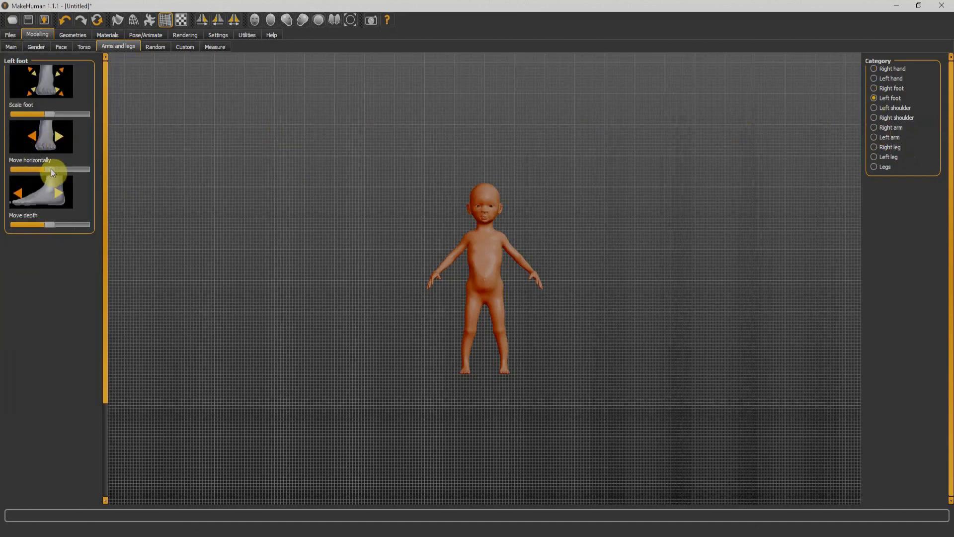
left_click(155, 47)
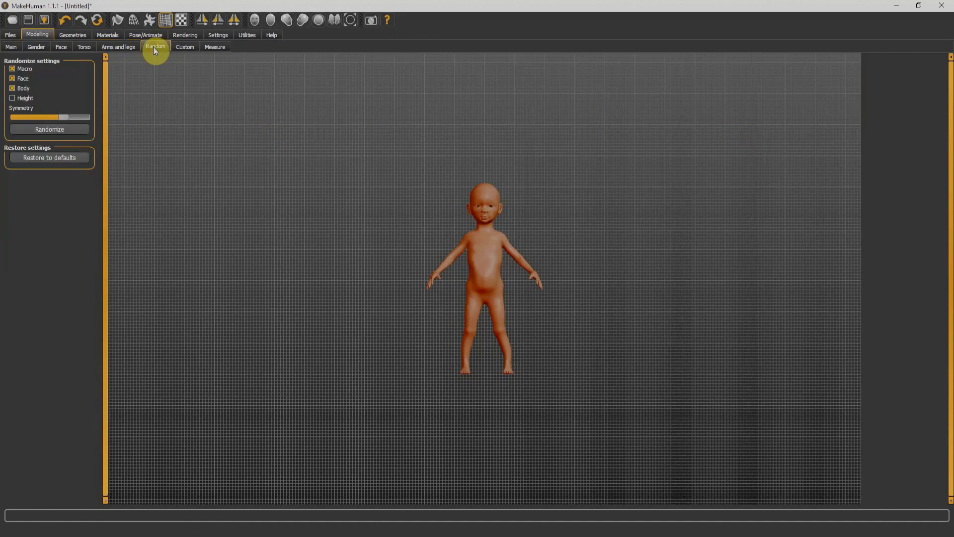
mouse_move(180, 141)
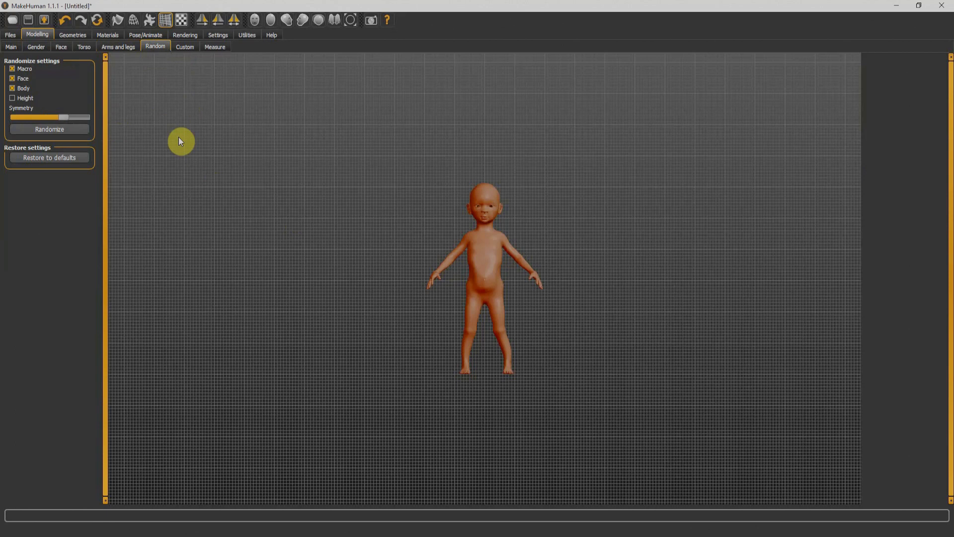
mouse_move(72, 54)
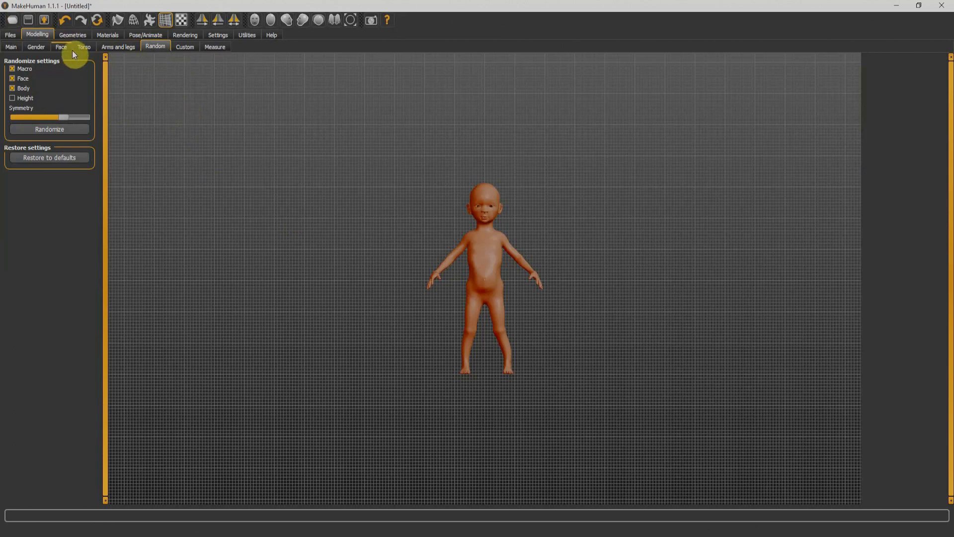
- Switch to Geometries so the Clothes library is shown
left_click(72, 35)
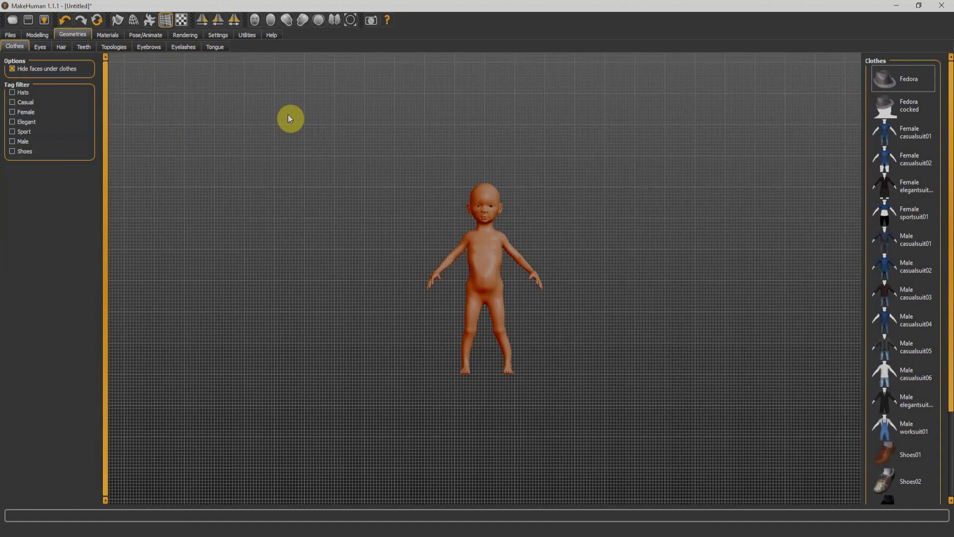
mouse_move(69, 135)
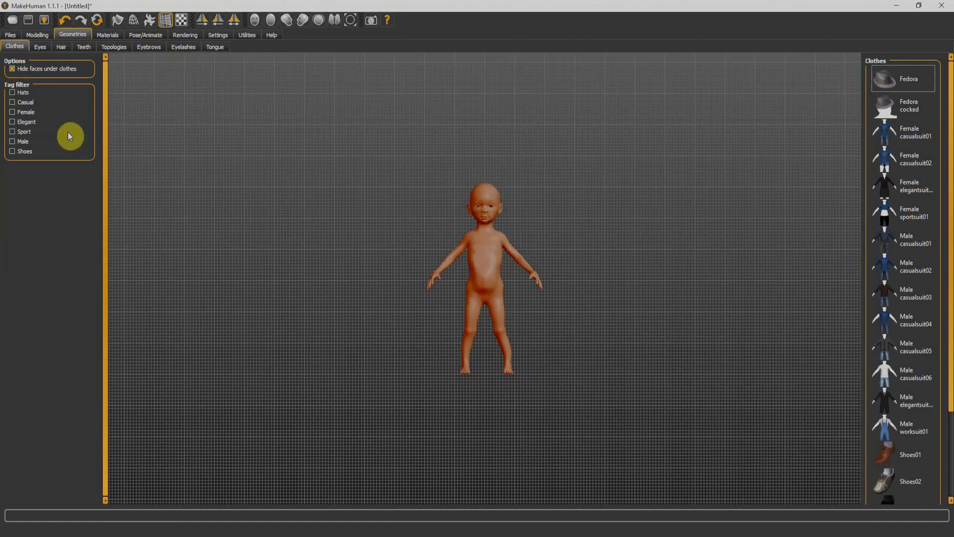
mouse_move(866, 242)
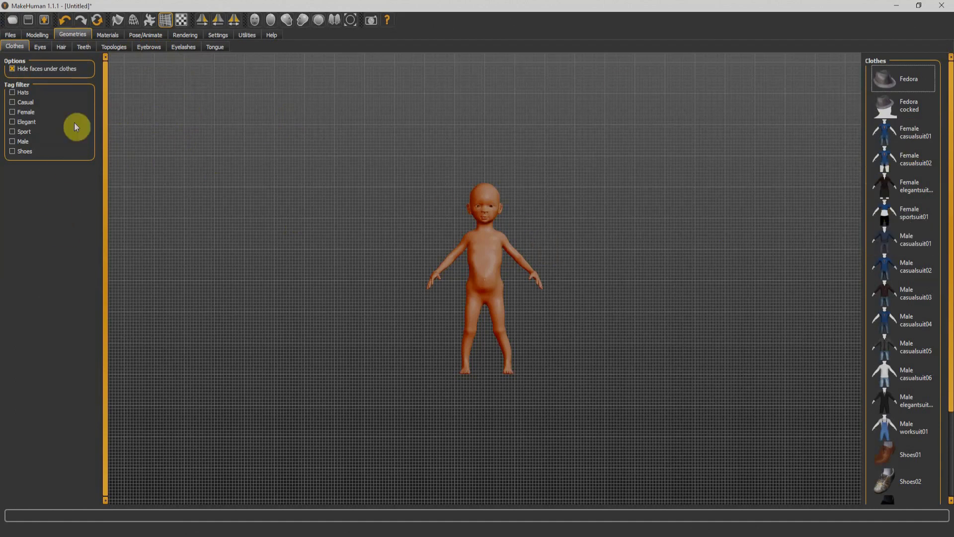
mouse_move(12, 144)
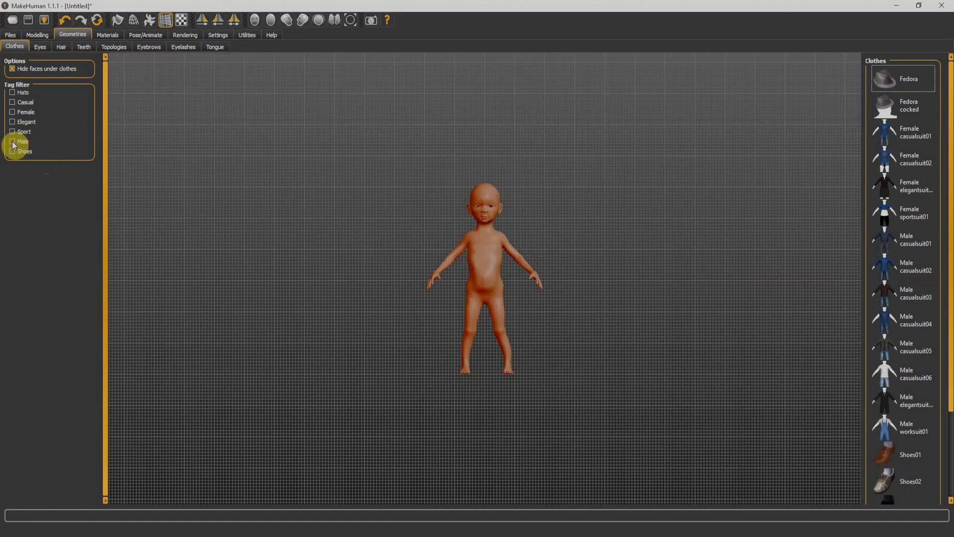
- Filter to male clothing and dress the child in Male casualsuit03
left_click(12, 141)
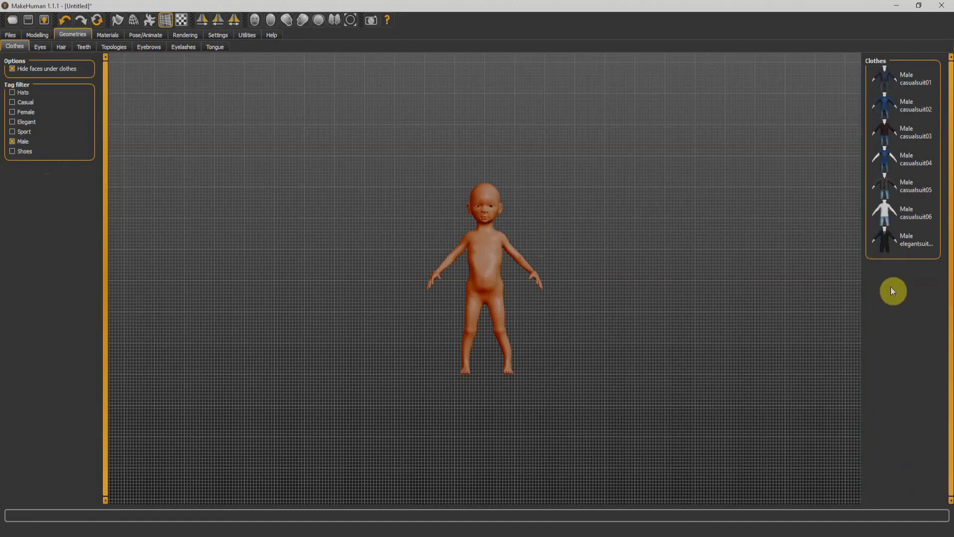
mouse_move(864, 102)
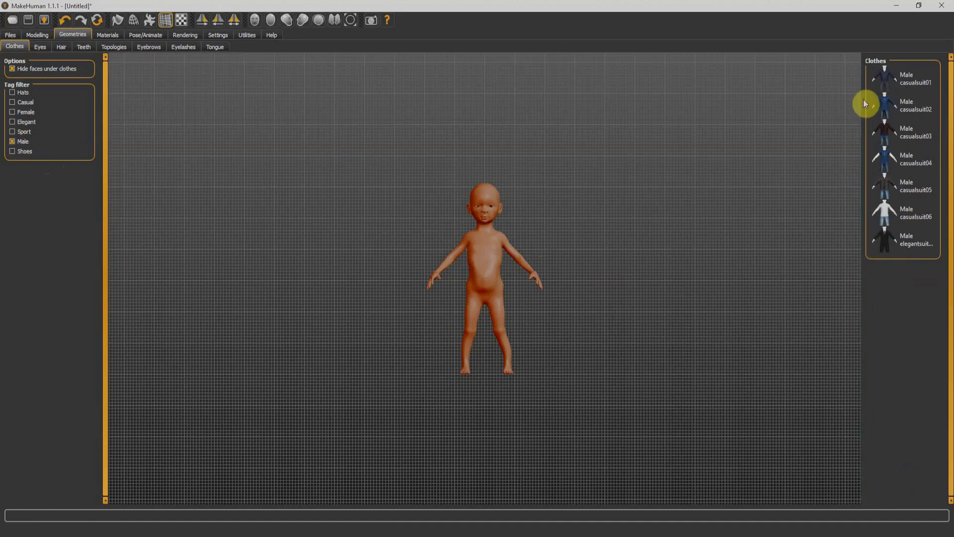
mouse_move(834, 111)
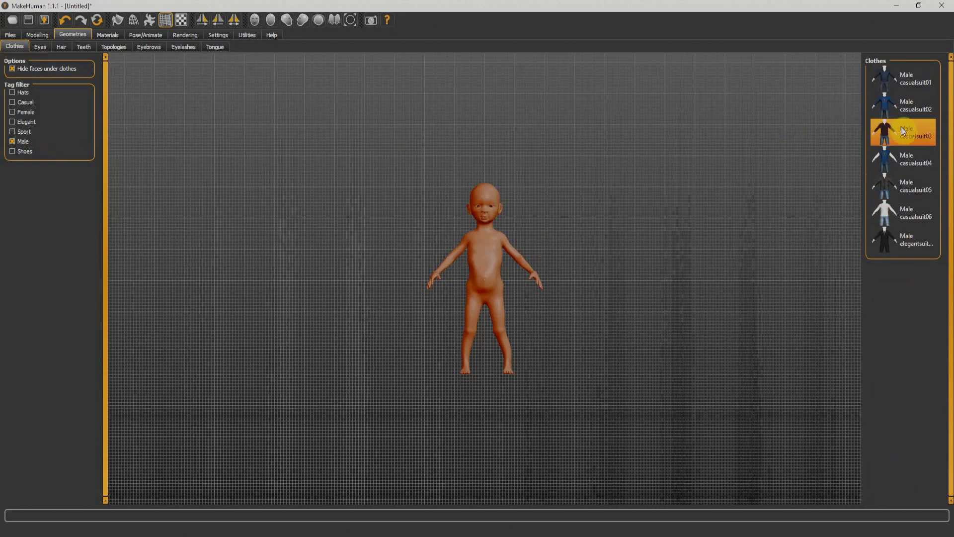
left_click(903, 132)
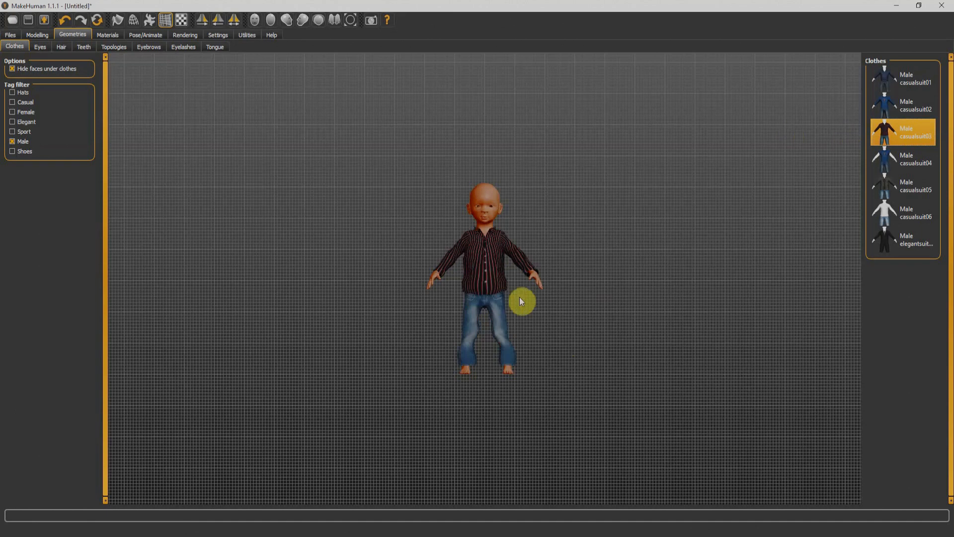
mouse_move(474, 281)
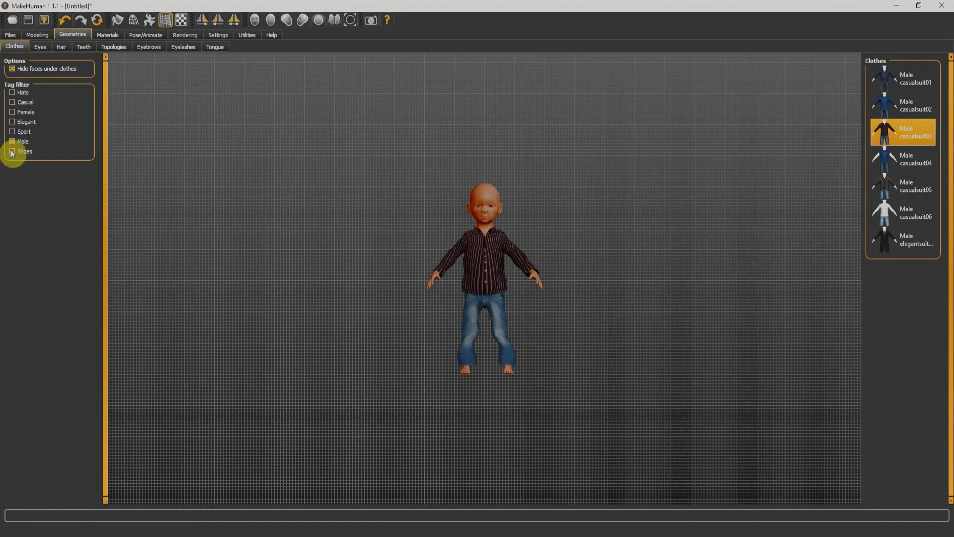
- Switch the filter to Shoes and put the white Shoes05 sneakers on the child
left_click(12, 141)
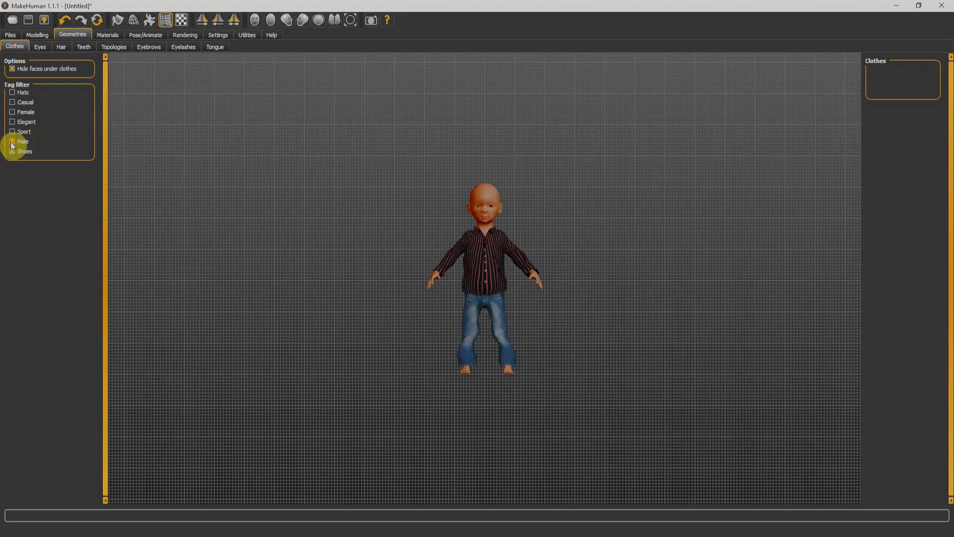
left_click(12, 151)
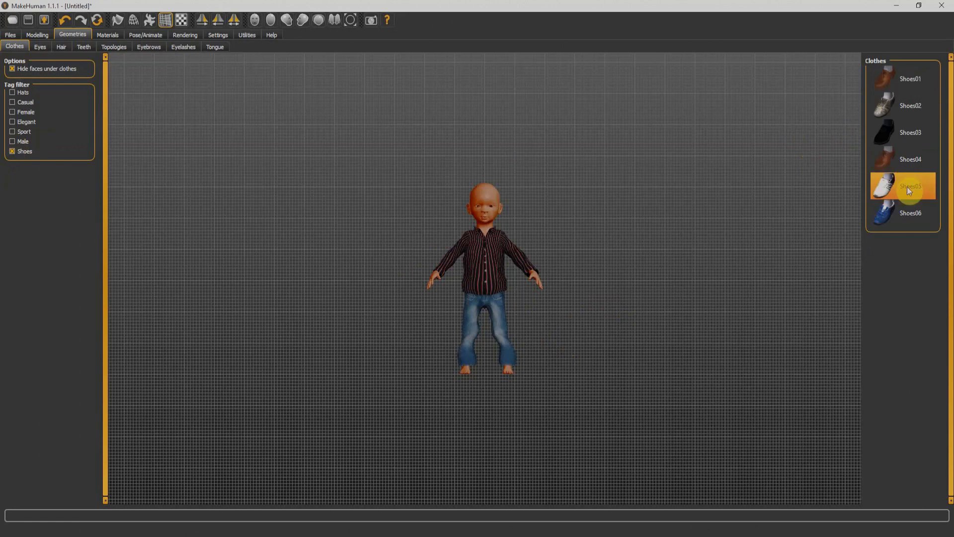
left_click(902, 186)
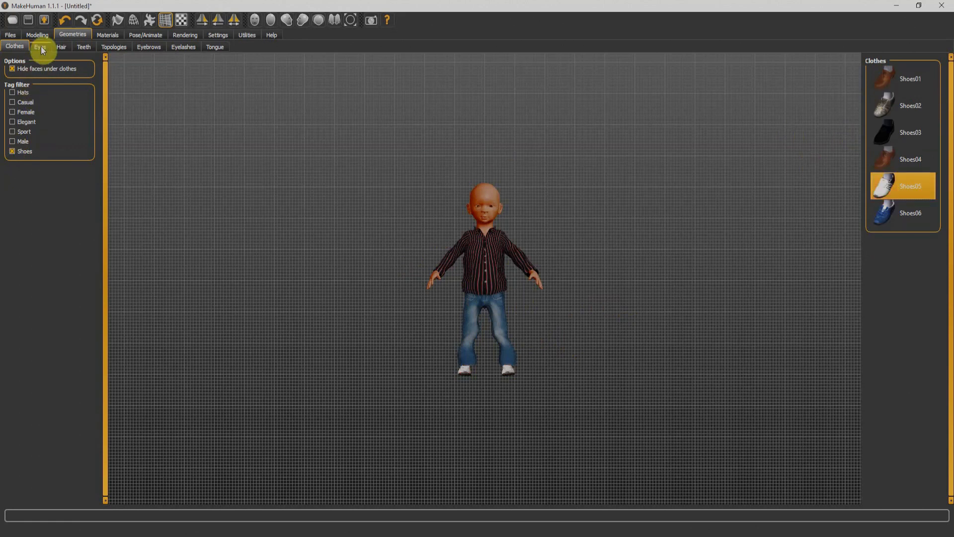
left_click(40, 47)
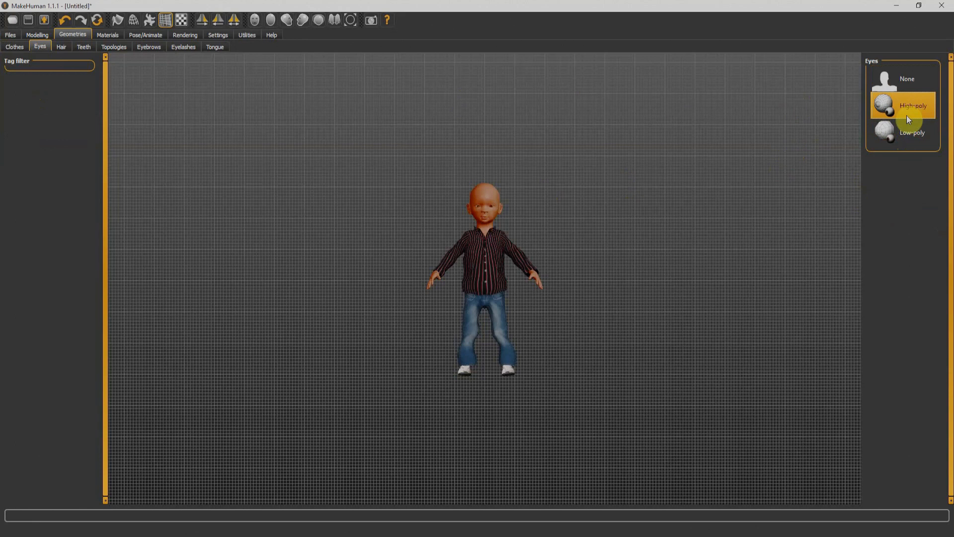
mouse_move(879, 136)
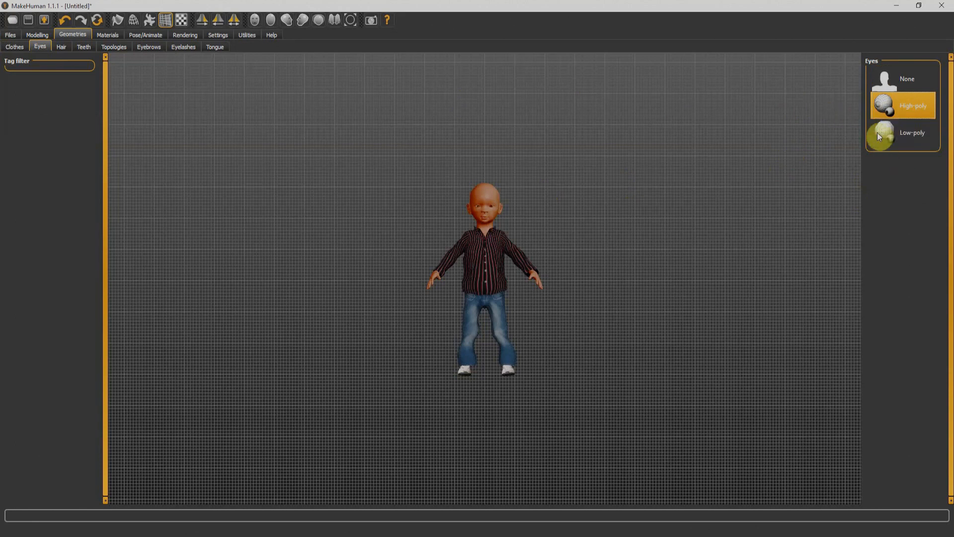
mouse_move(61, 48)
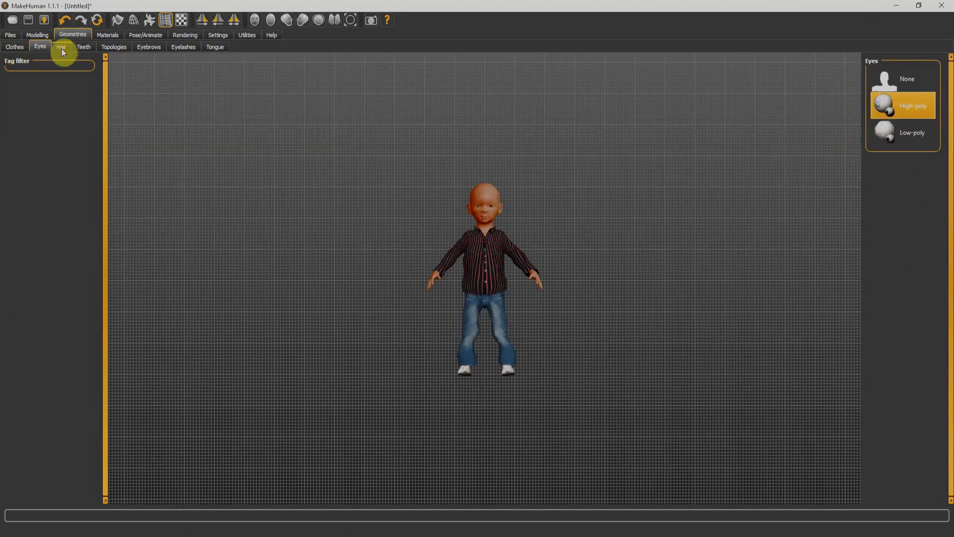
- Filter hair to male styles and give the child the Short02 hairstyle
left_click(61, 47)
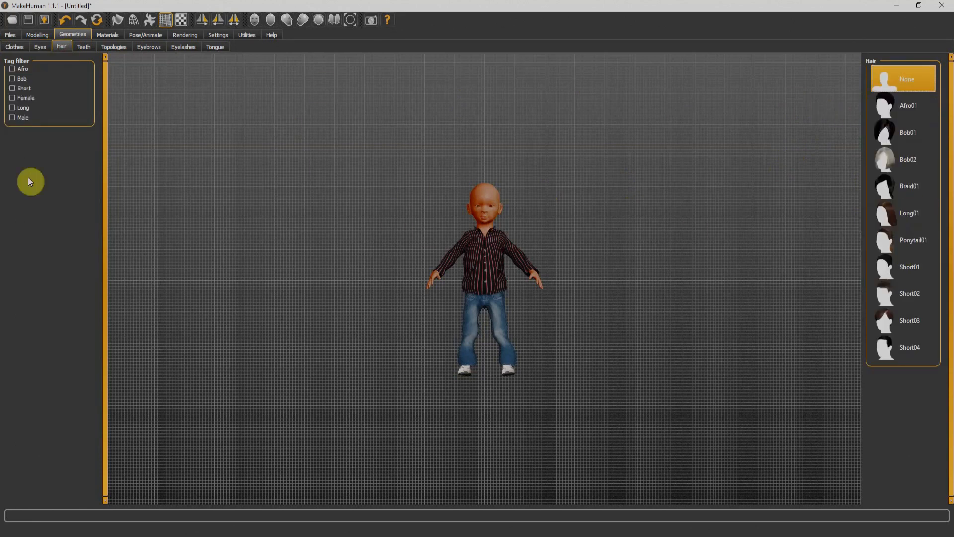
left_click(12, 117)
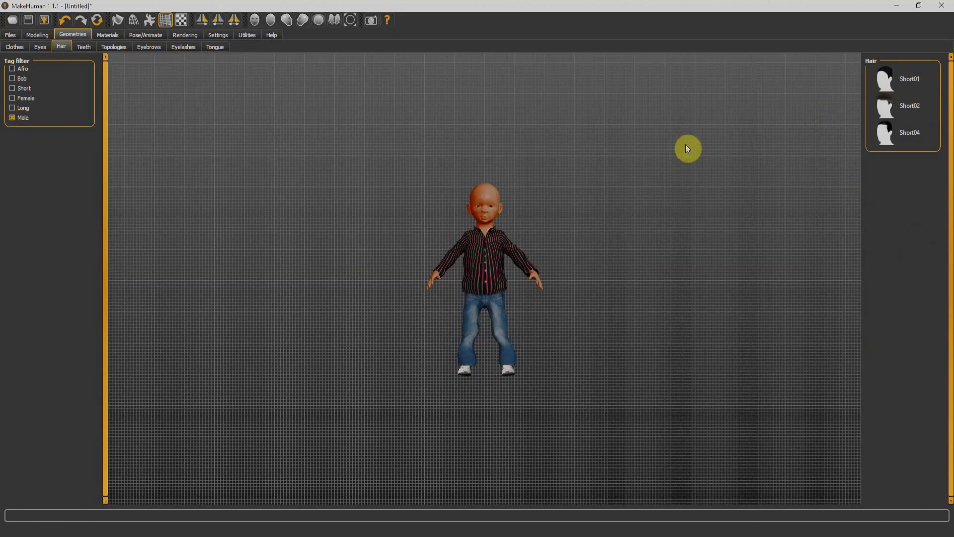
left_click(909, 106)
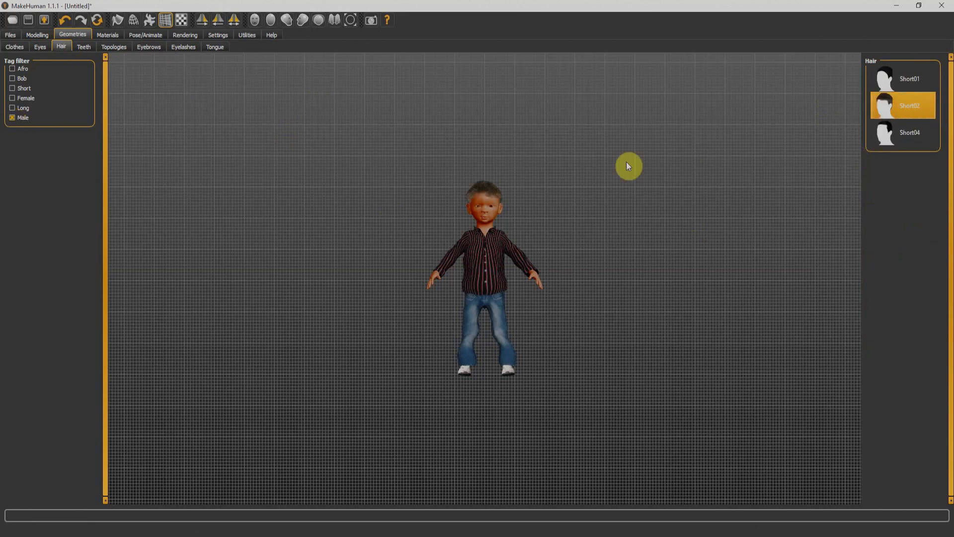
- Add the Teeth base to the child, then move on to Topologies
left_click(83, 47)
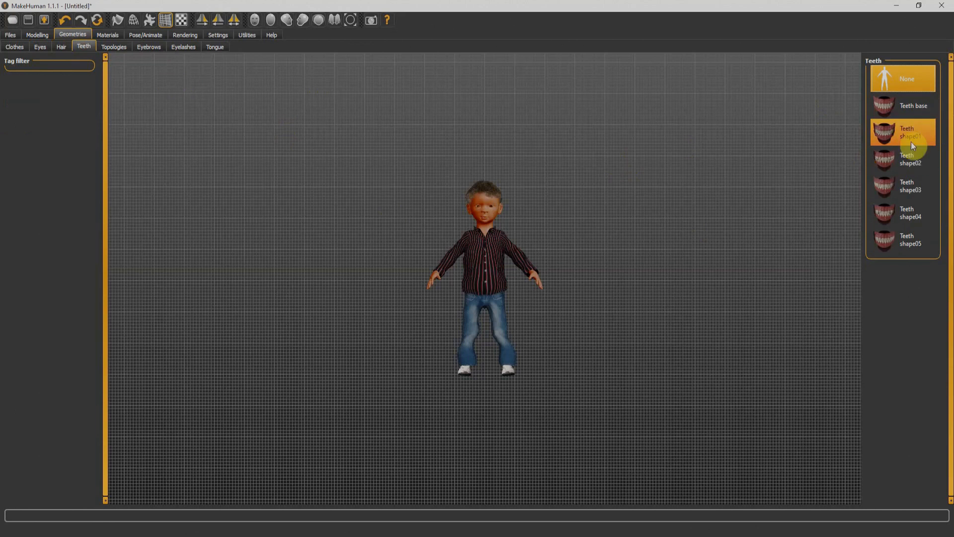
left_click(912, 104)
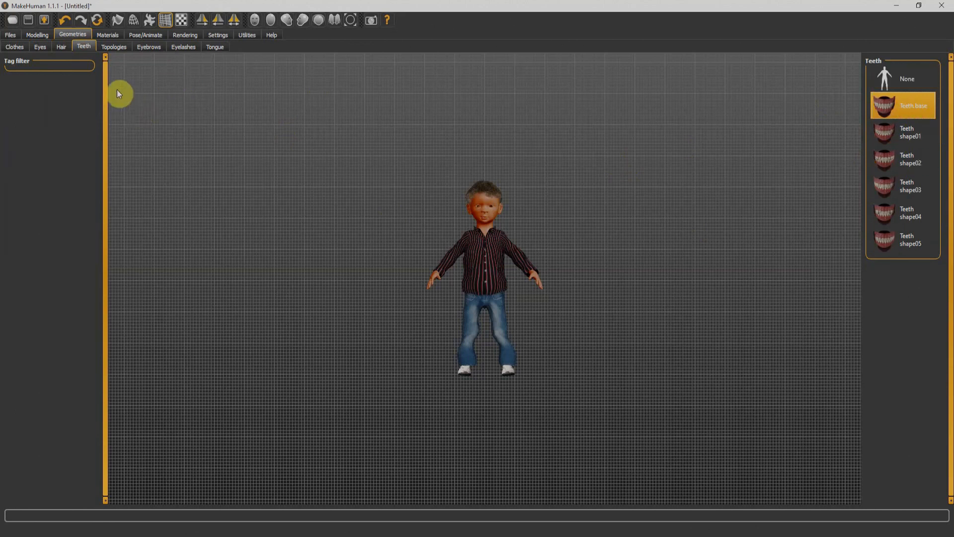
left_click(114, 47)
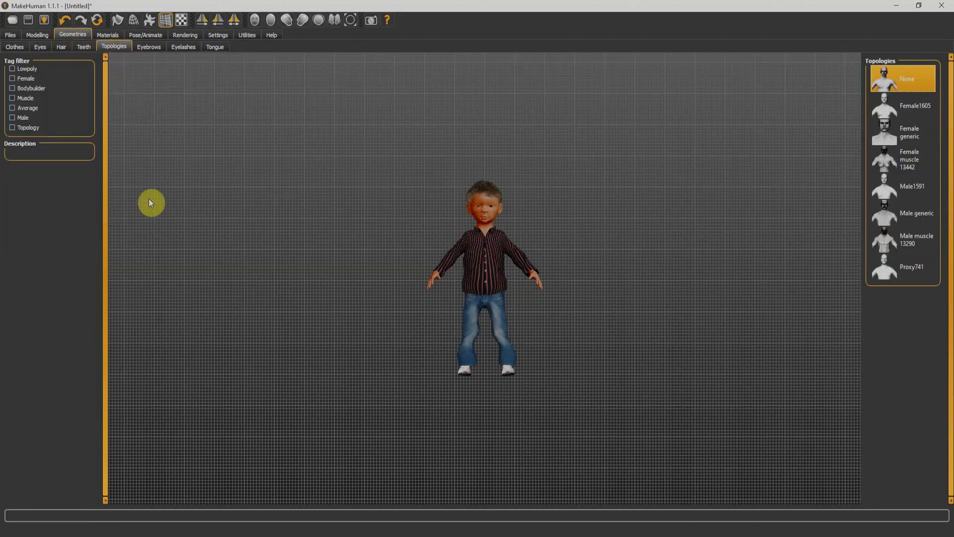
mouse_move(920, 278)
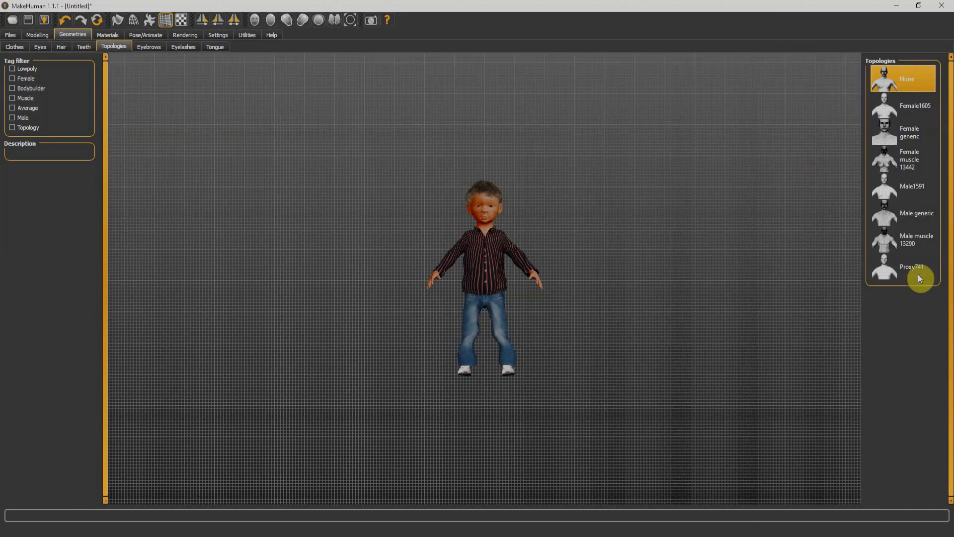
mouse_move(149, 51)
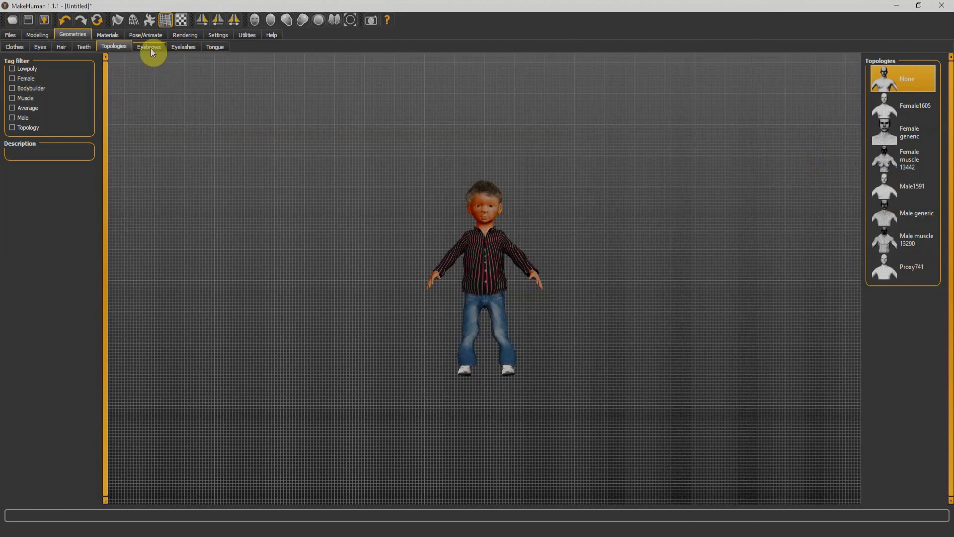
- Give the child Eyebrow001 eyebrows, glance at Eyelashes, and move to the Tongue tab
left_click(148, 47)
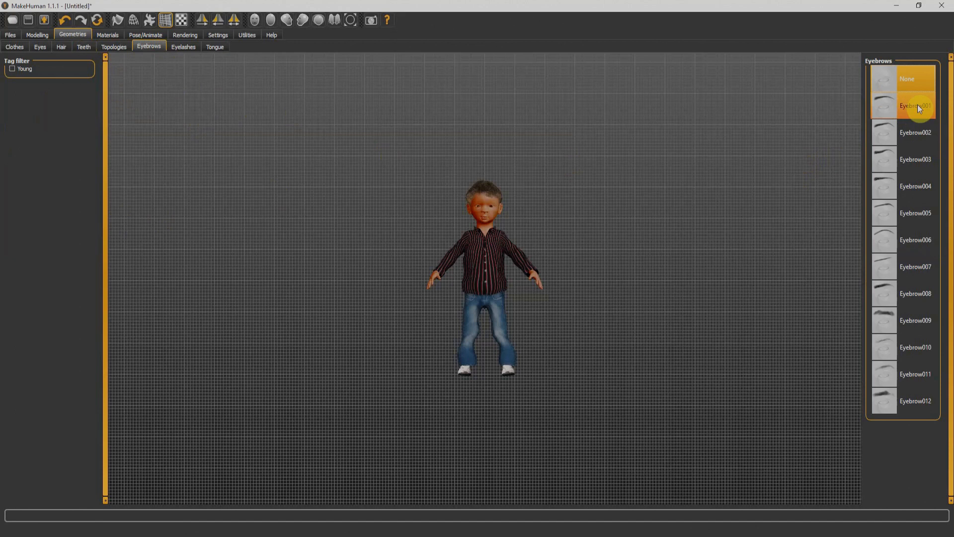
left_click(916, 105)
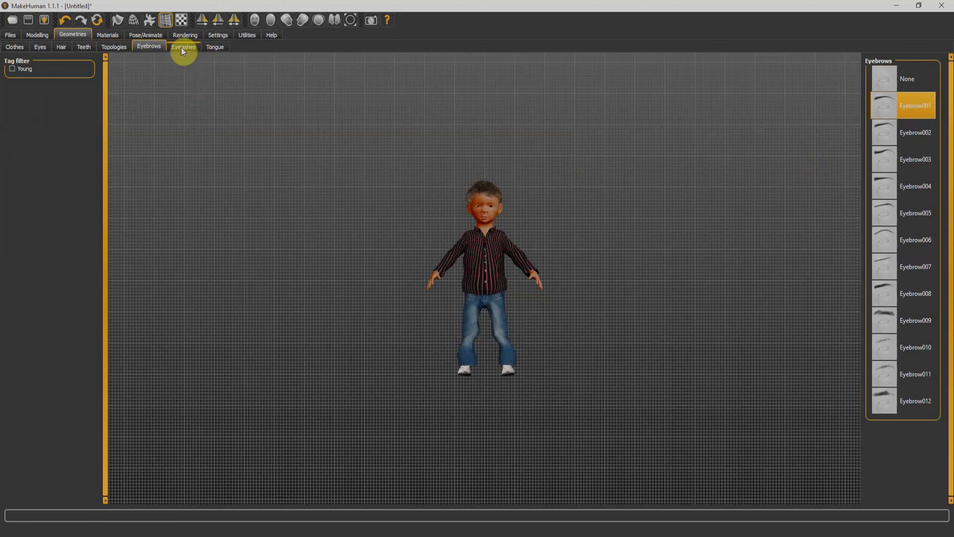
left_click(183, 47)
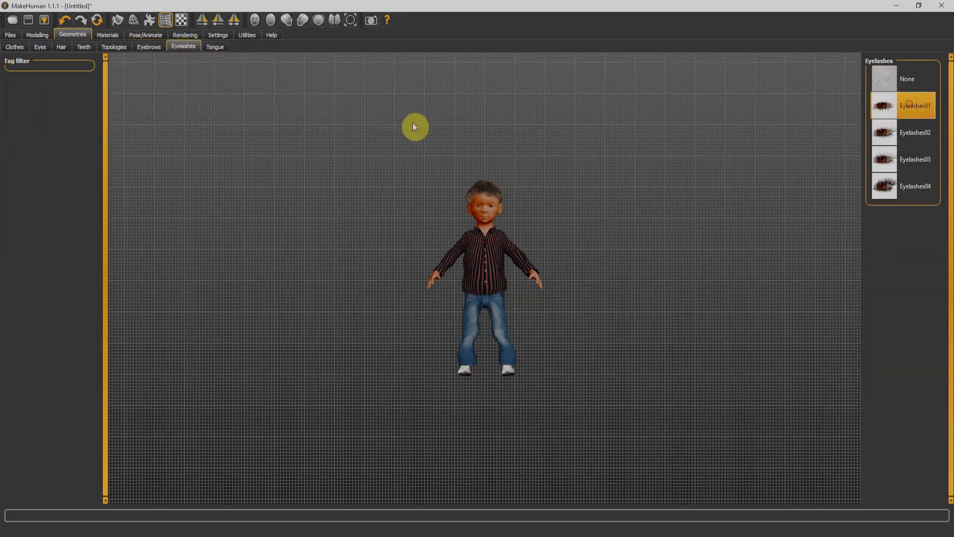
left_click(214, 47)
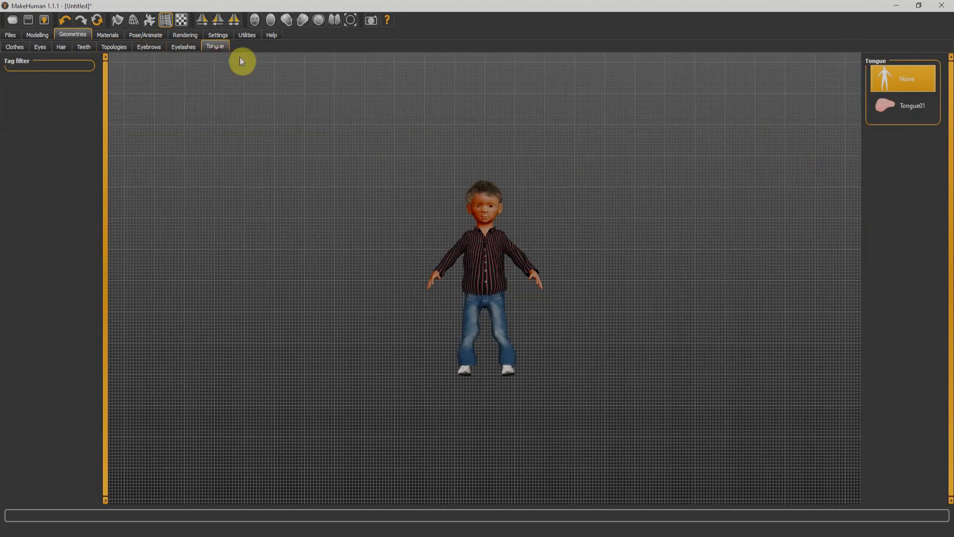
- Add Tongue01 to the child and switch to the Materials settings
left_click(911, 105)
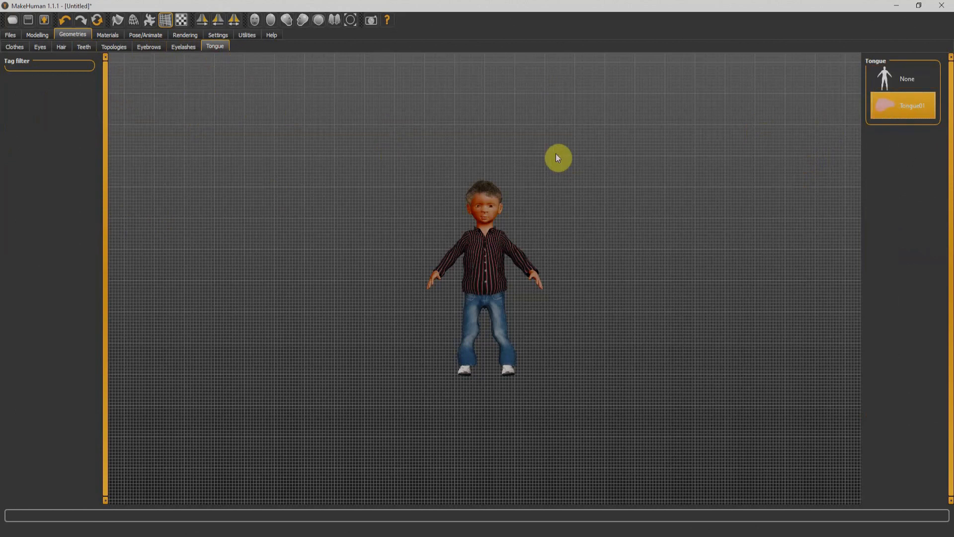
mouse_move(918, 155)
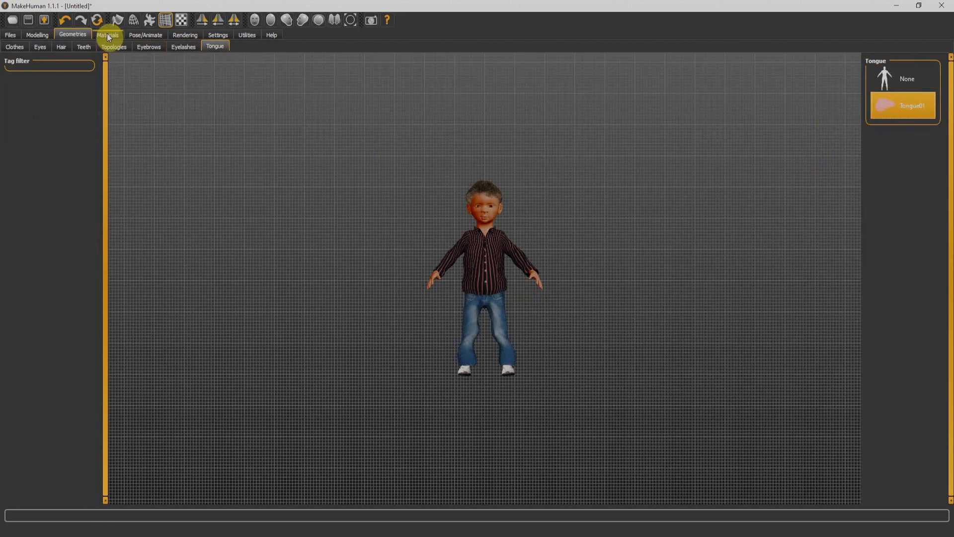
left_click(107, 35)
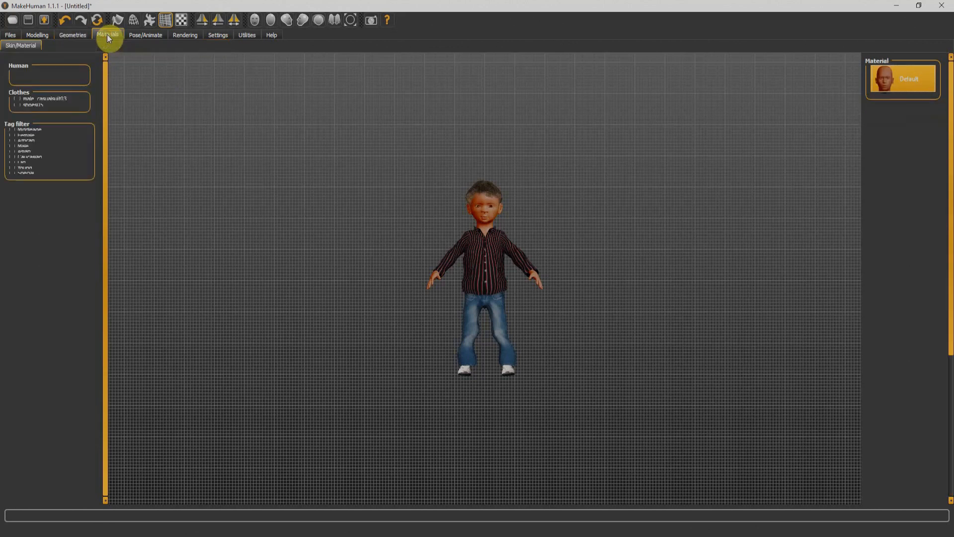
- Apply the Middleage asian male skin material to the child's body
left_click(107, 35)
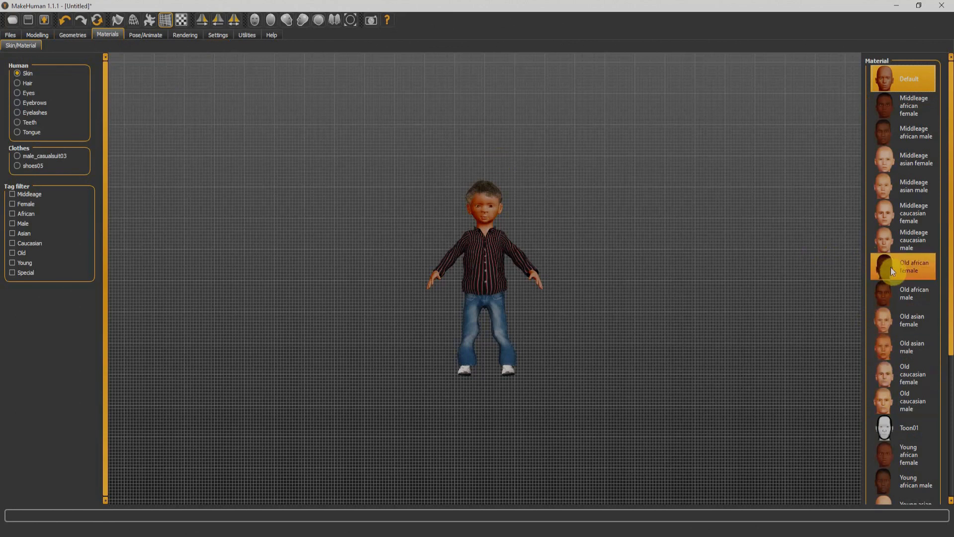
mouse_move(914, 212)
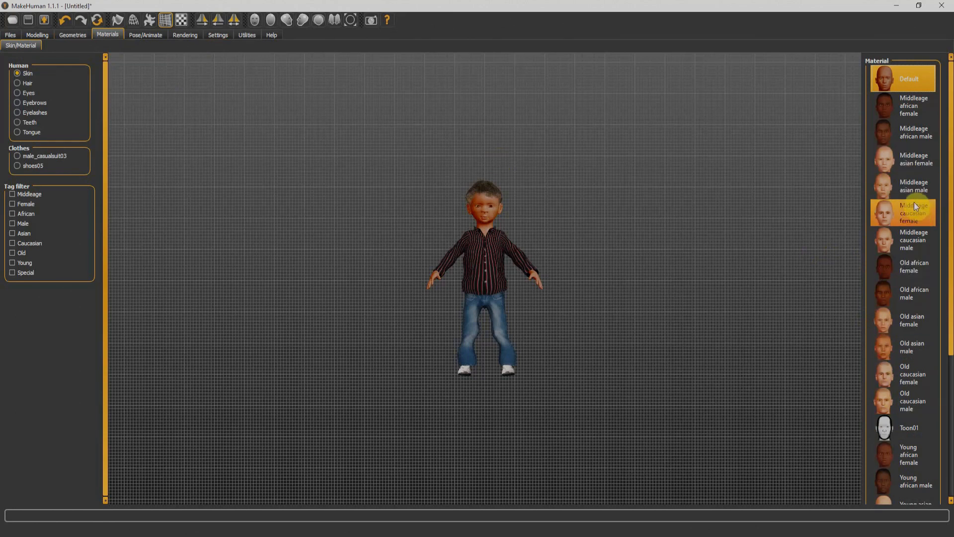
left_click(903, 186)
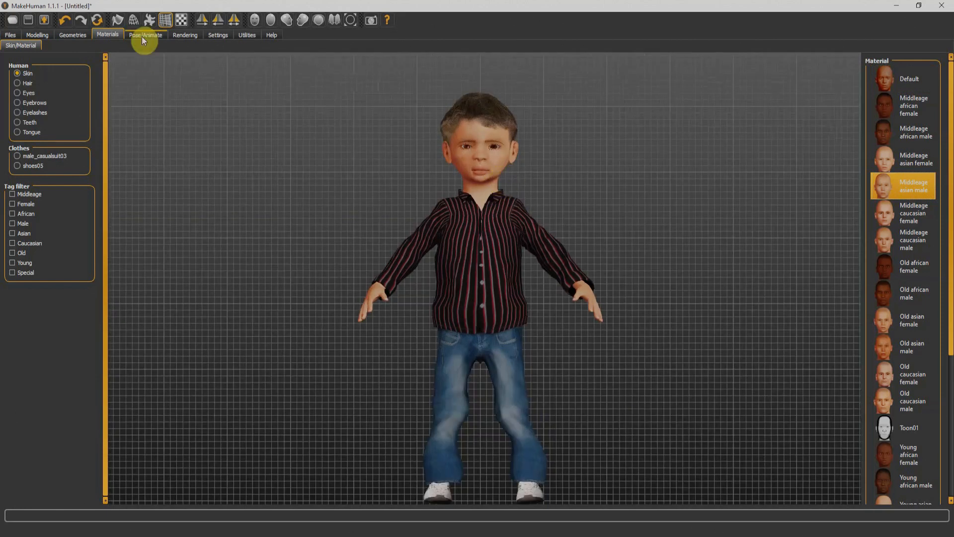
- Rig the child with the Default 163-bone skeleton and move on to the pose library
left_click(145, 35)
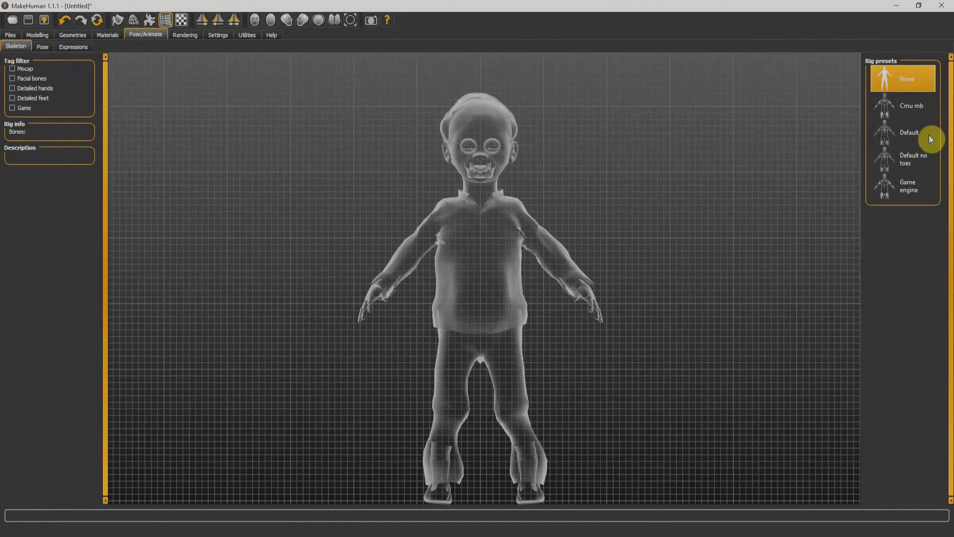
left_click(906, 105)
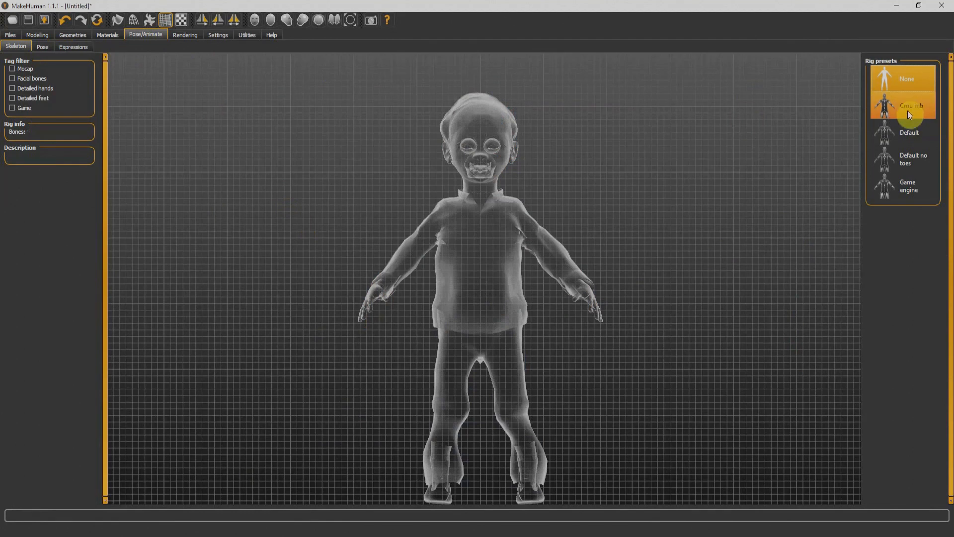
left_click(907, 132)
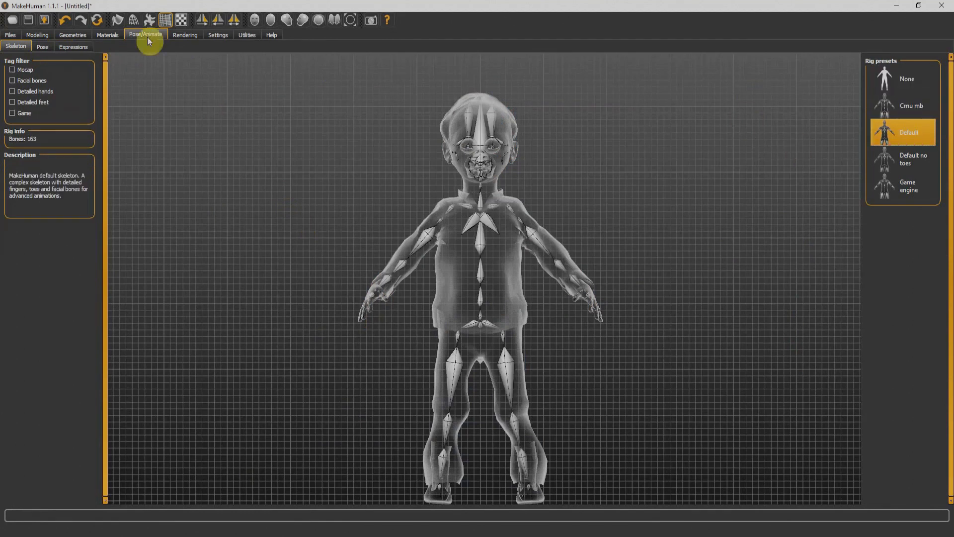
left_click(42, 47)
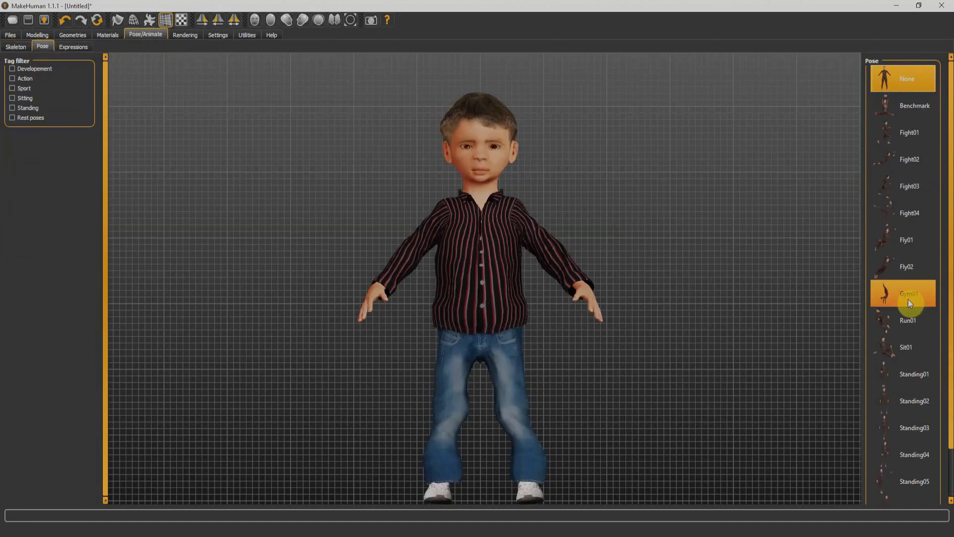
- Try a pose, filter the list to Action poses and choose Fly01
left_click(906, 347)
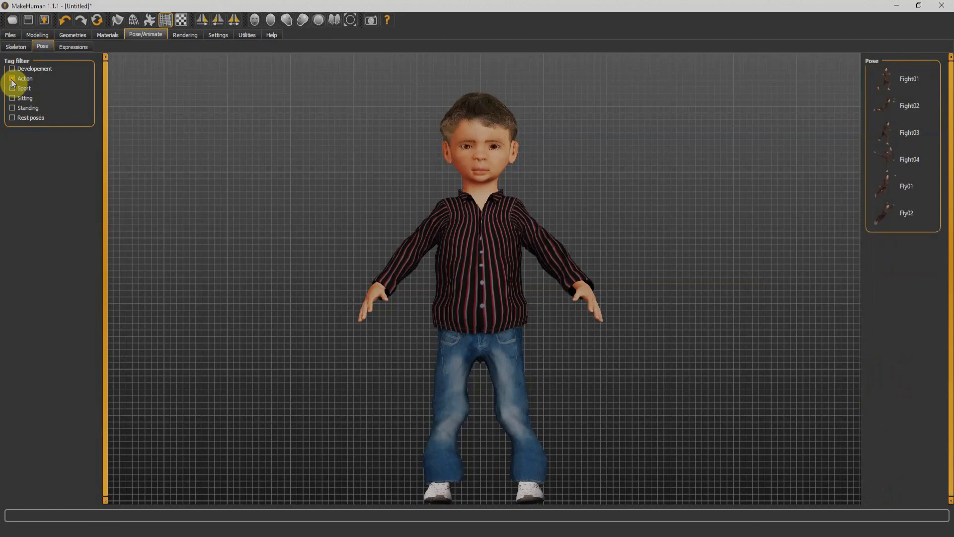
left_click(12, 78)
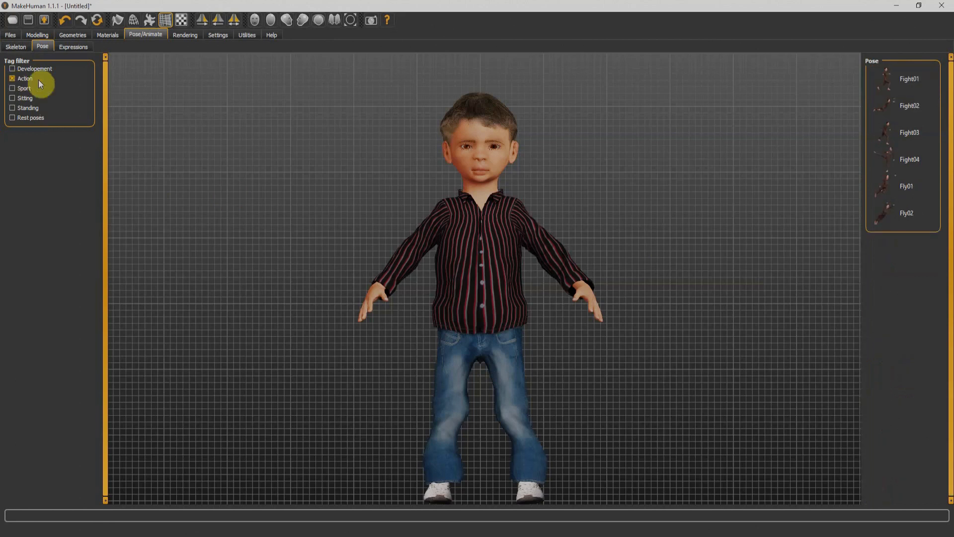
left_click(904, 186)
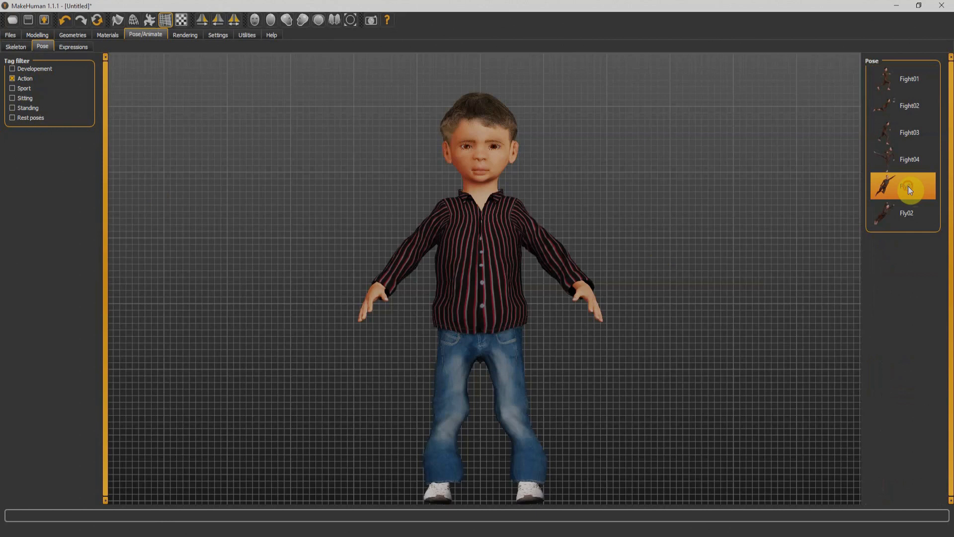
left_click(903, 186)
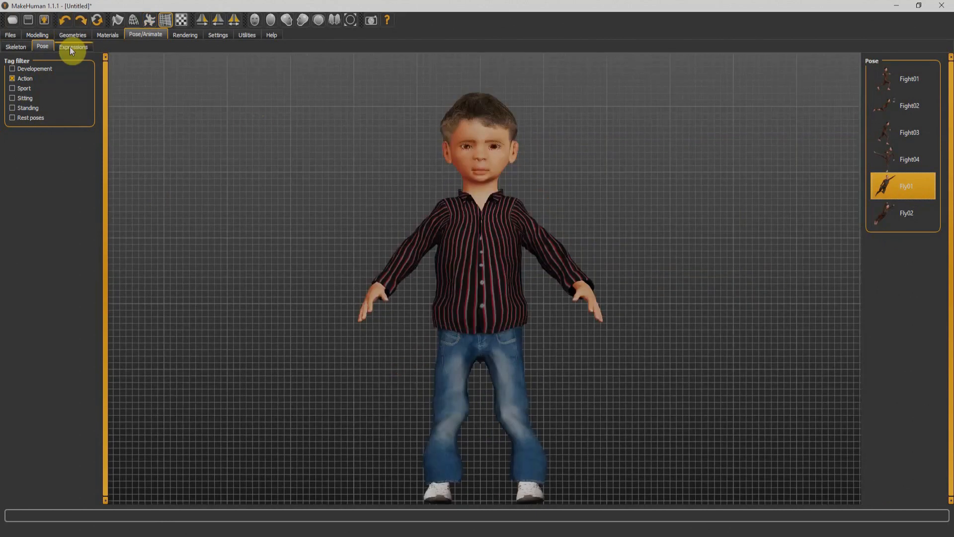
- Preview the Effort01 expression on the child's face, then reset it to None
left_click(73, 47)
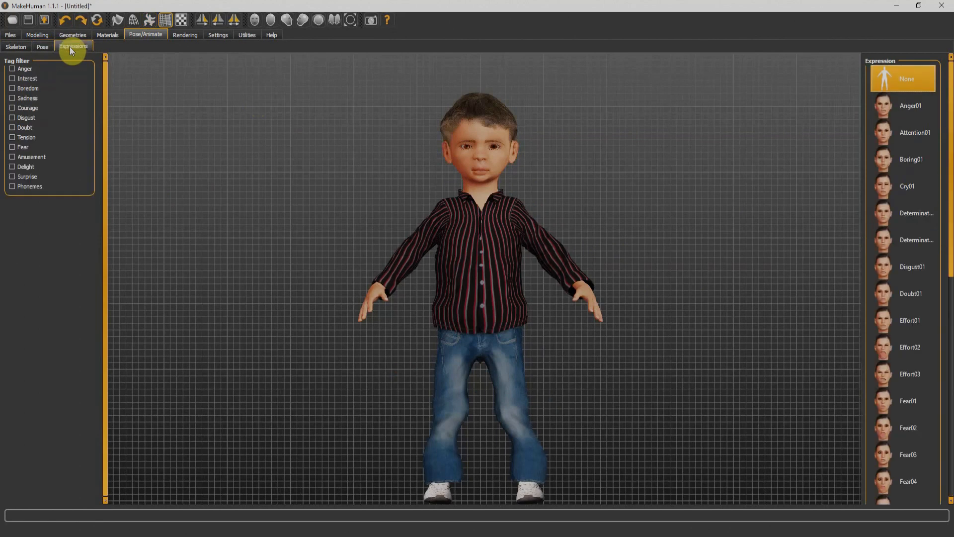
left_click(909, 320)
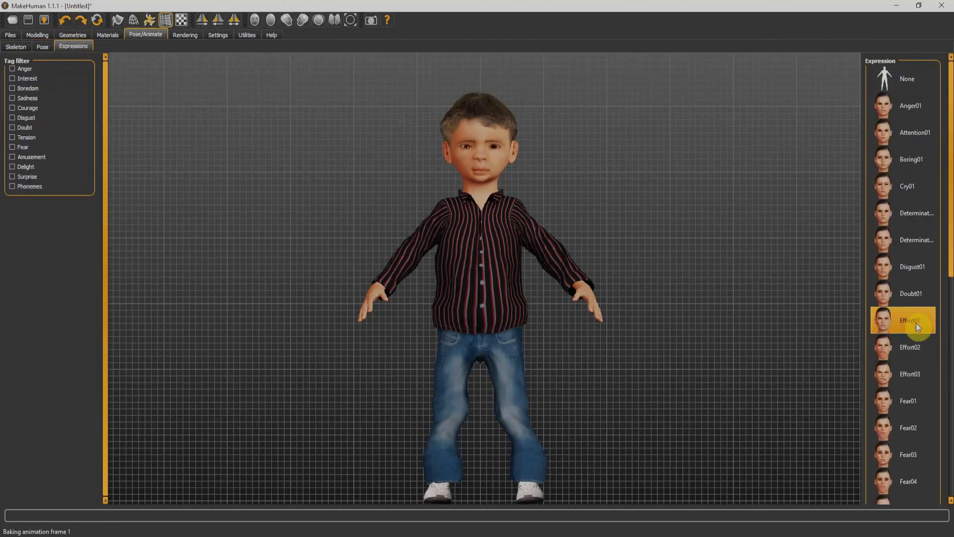
left_click(909, 320)
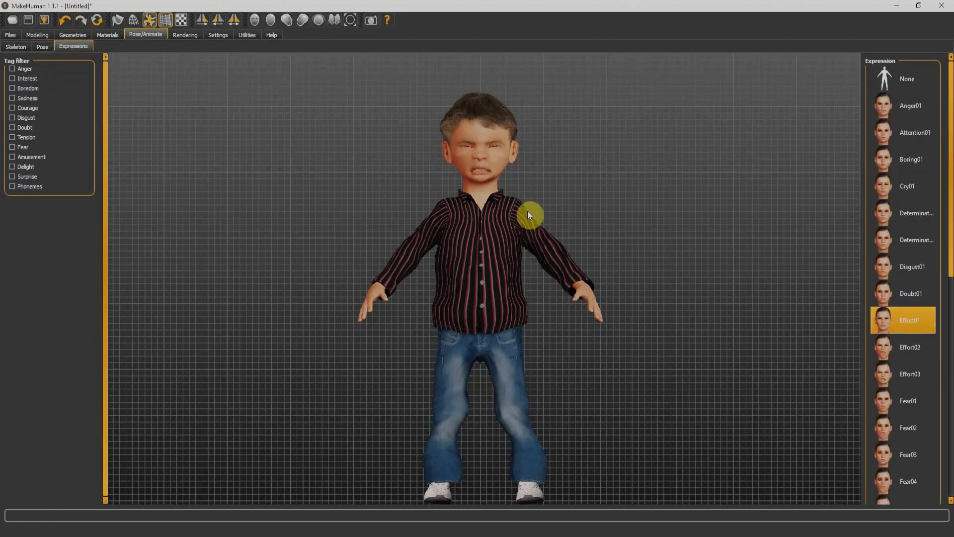
left_click(907, 79)
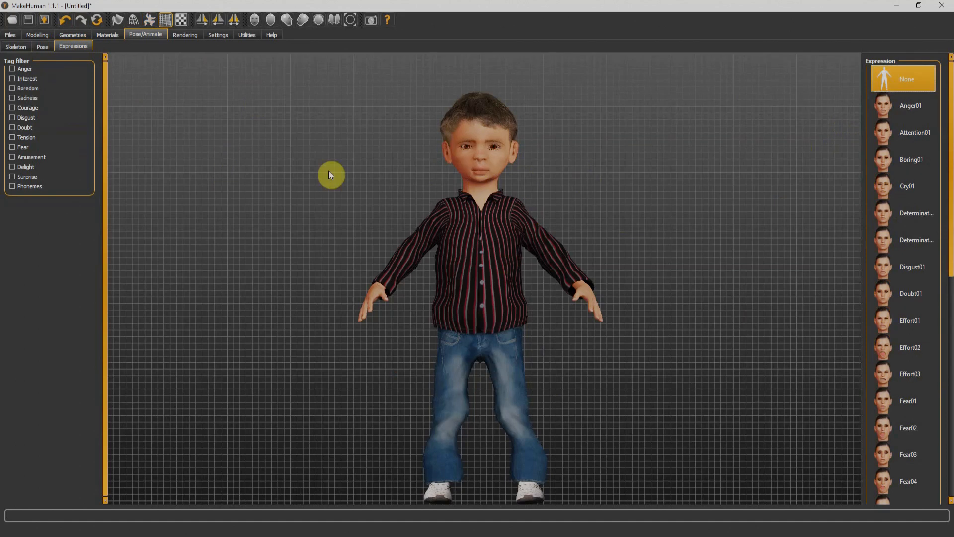
mouse_move(9, 36)
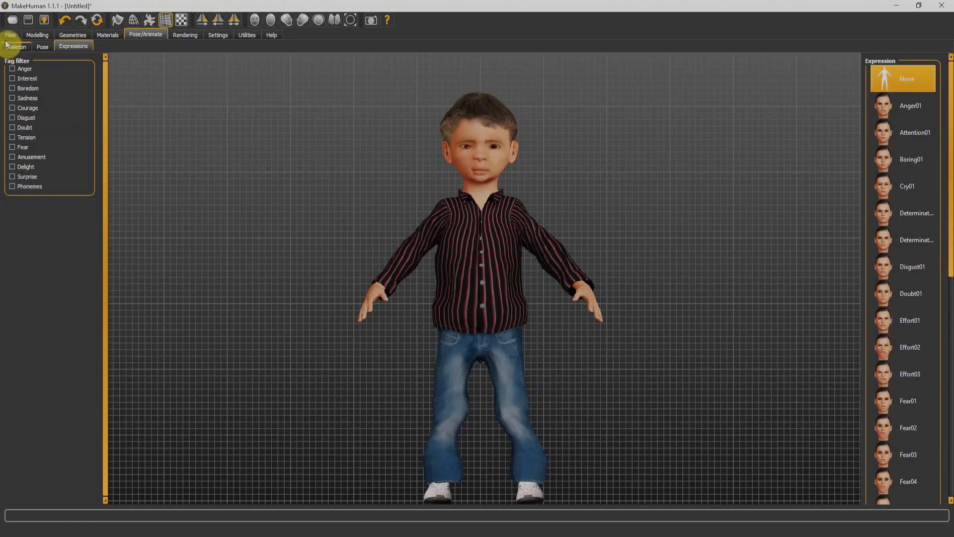
- Export the child as a binary FBX file named 'new character.fbx' with feet on ground
left_click(10, 34)
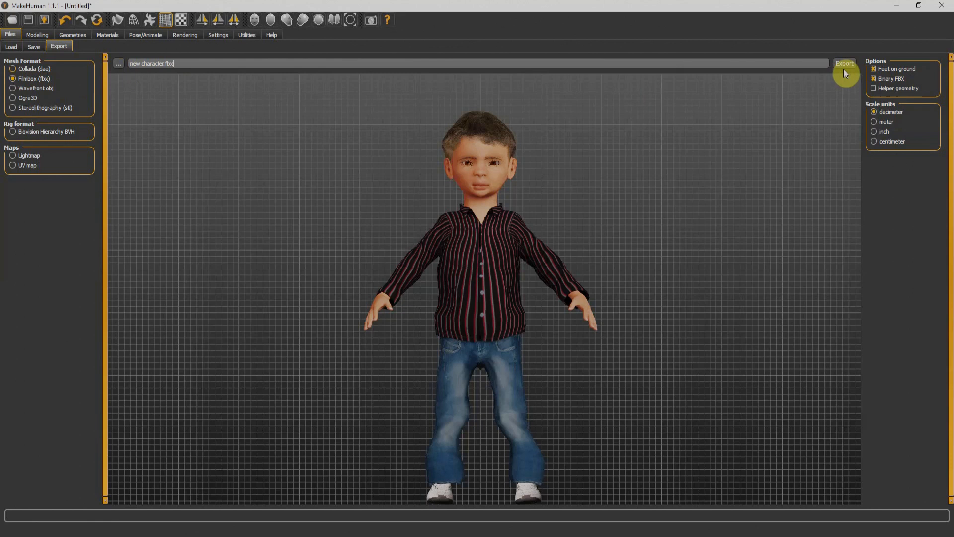
left_click(844, 62)
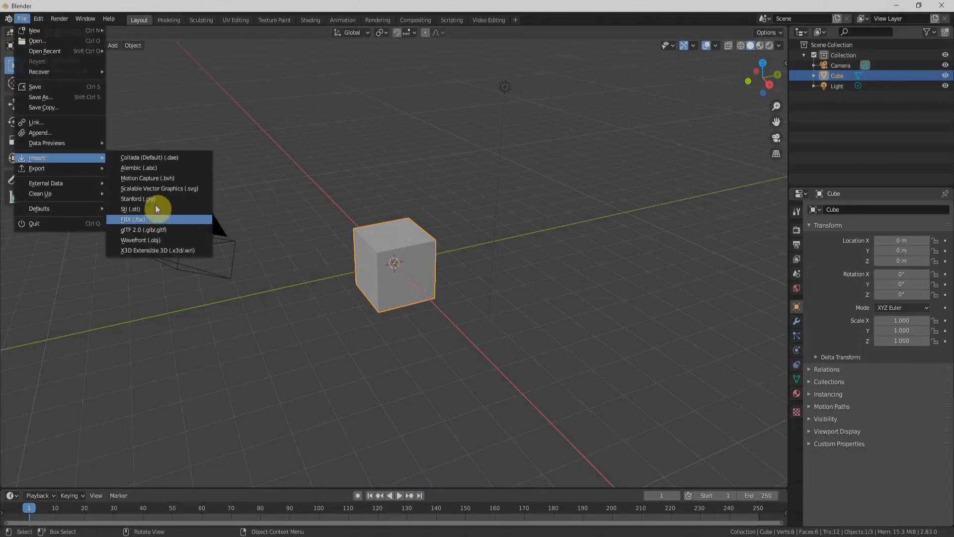
- Import the exported FBX child from the D drive in place of the default cube
left_click(131, 218)
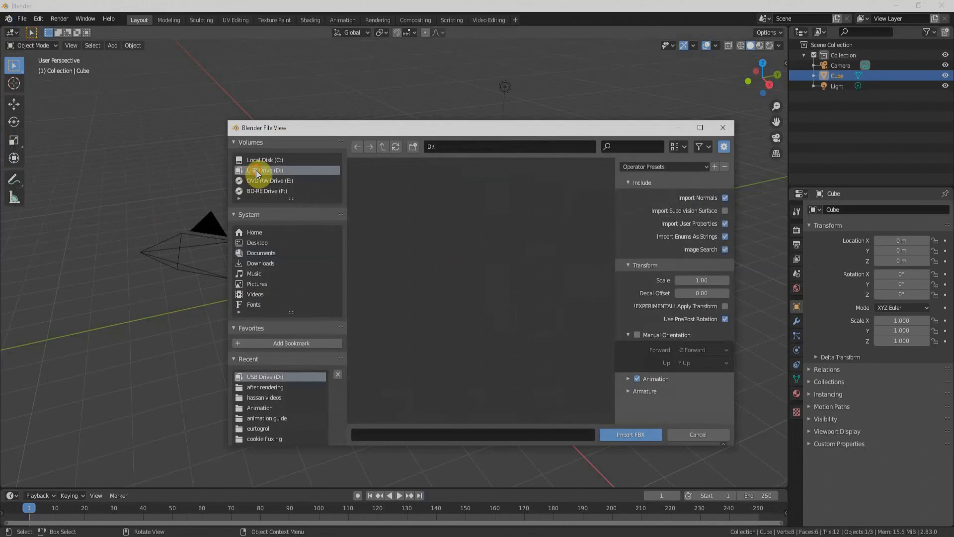
left_click(630, 434)
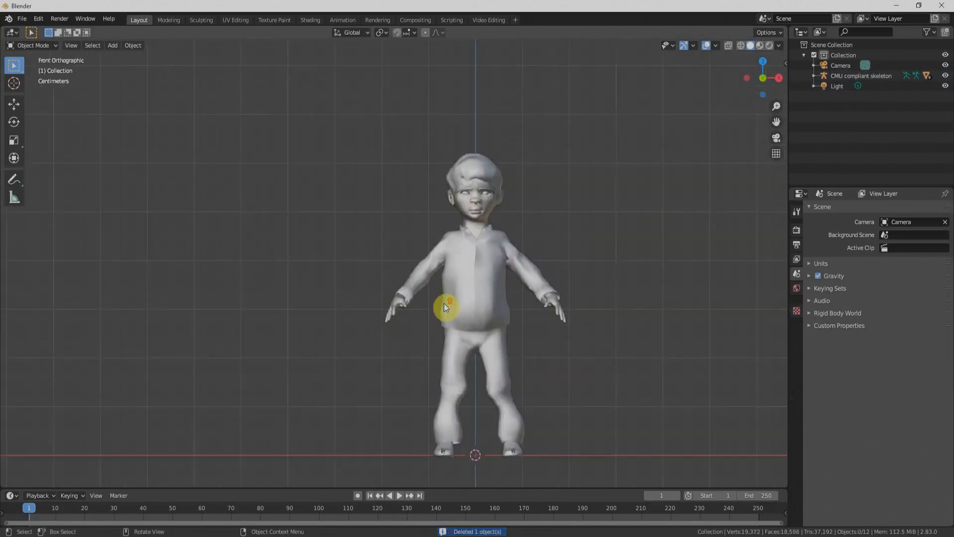
- Show the armature's bones In Front of the body and enter Pose Mode to rotate the left arm
left_click(860, 76)
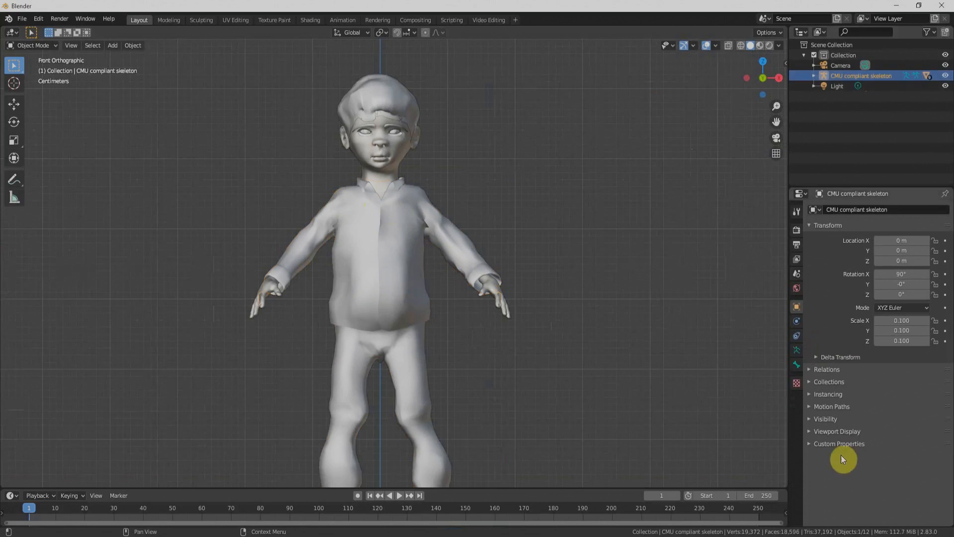
left_click(796, 350)
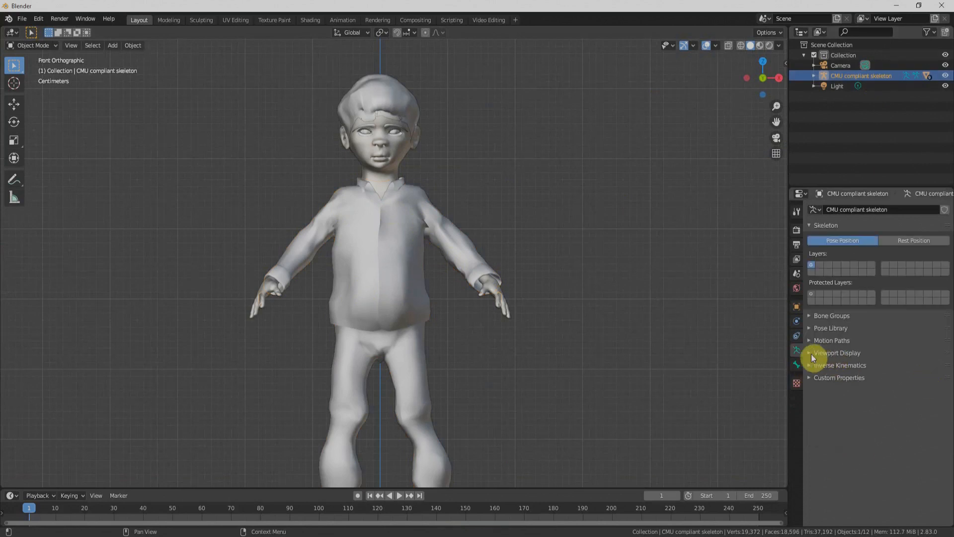
left_click(837, 352)
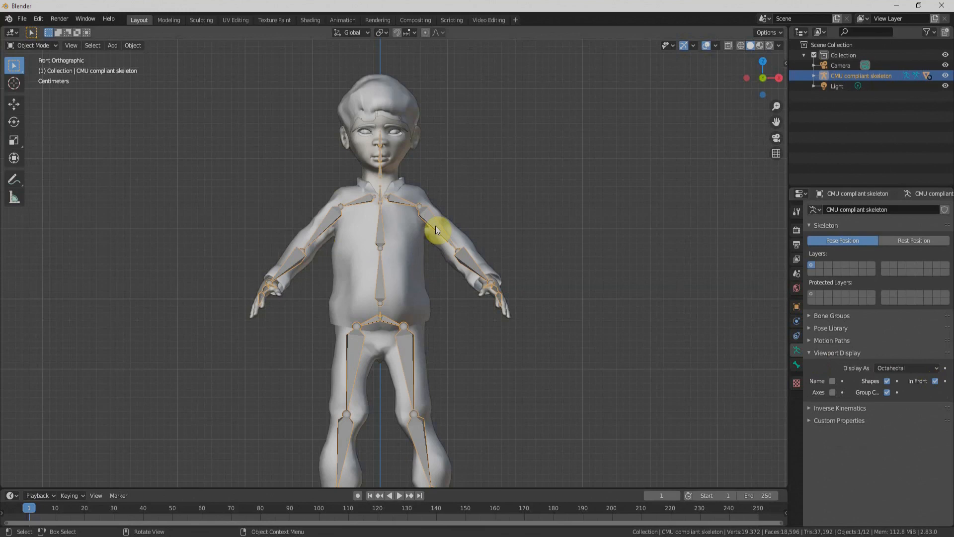
left_click(33, 45)
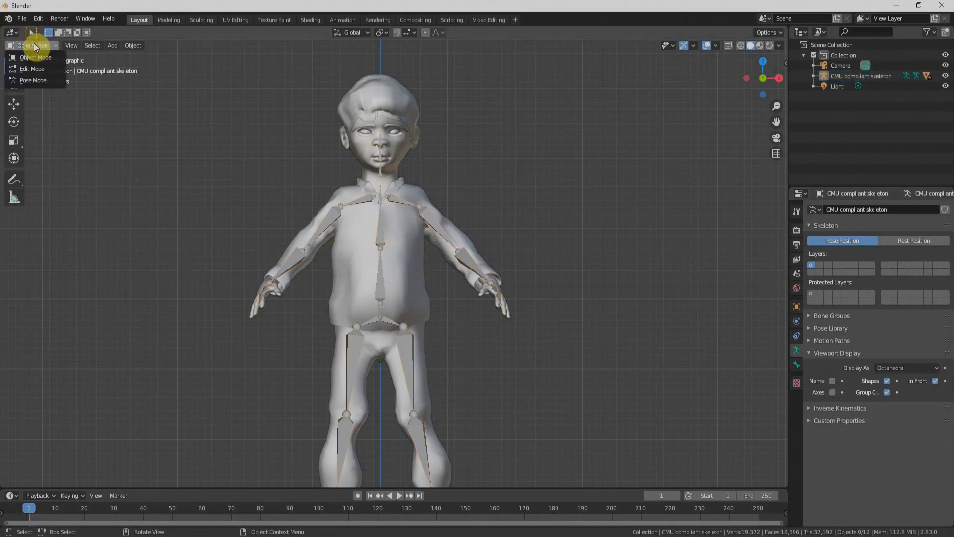
left_click(33, 79)
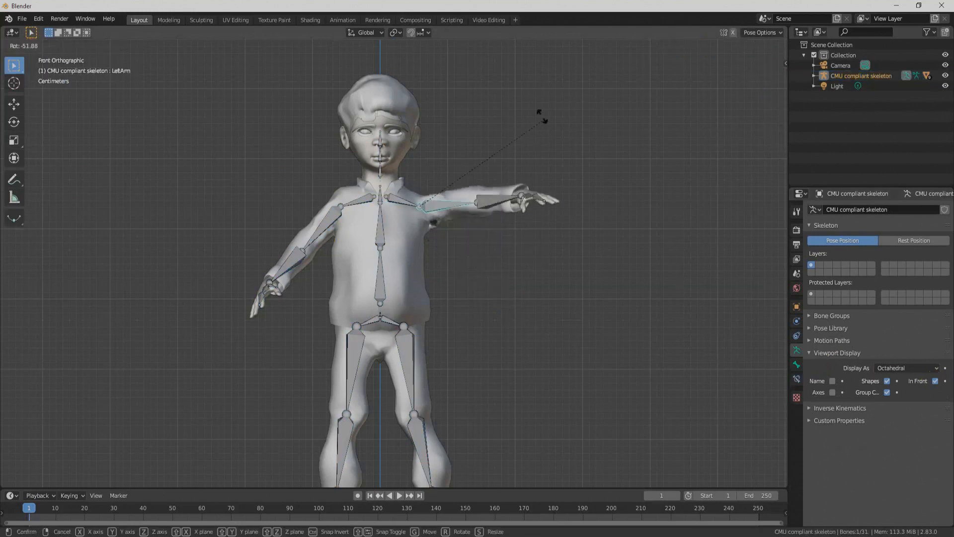
mouse_move(518, 292)
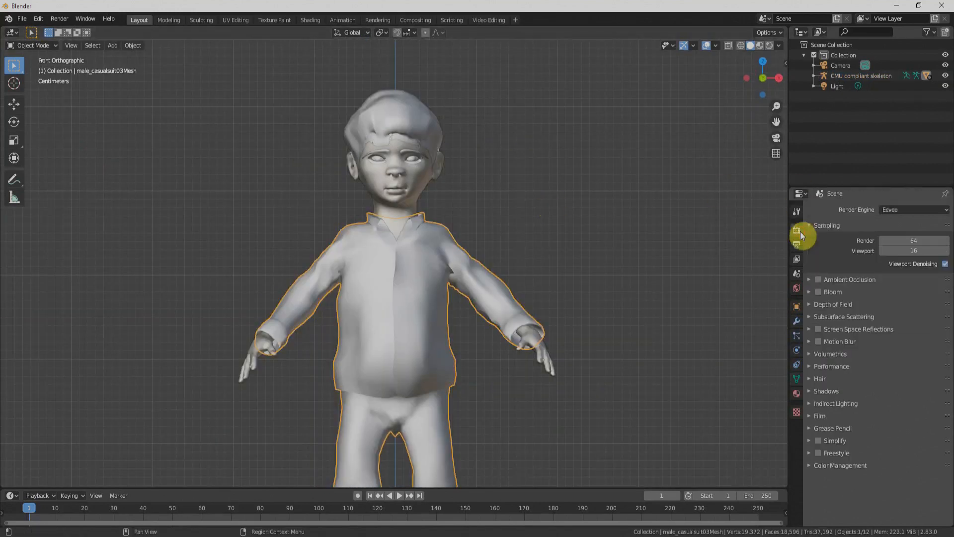
- Set the render engine to Cycles and view the child with Rendered viewport shading
left_click(912, 210)
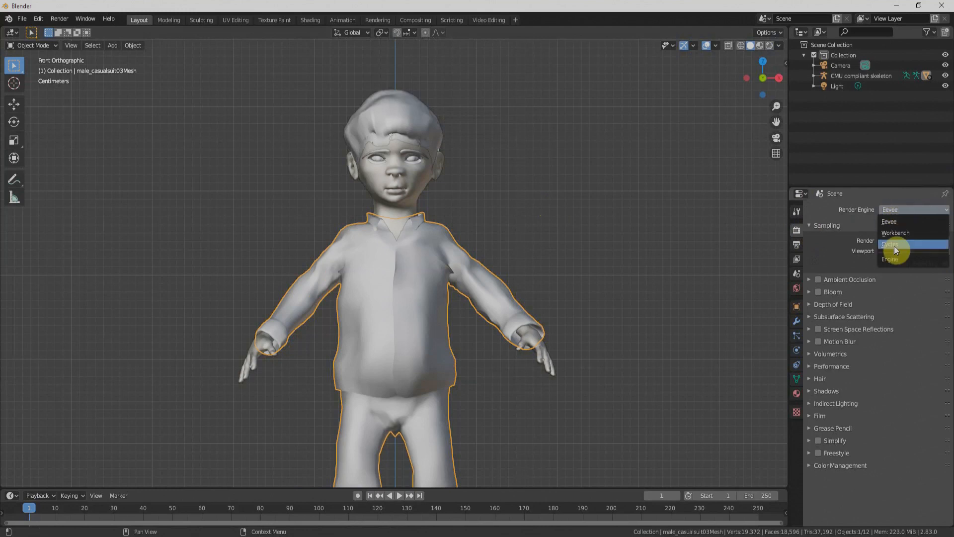
left_click(894, 245)
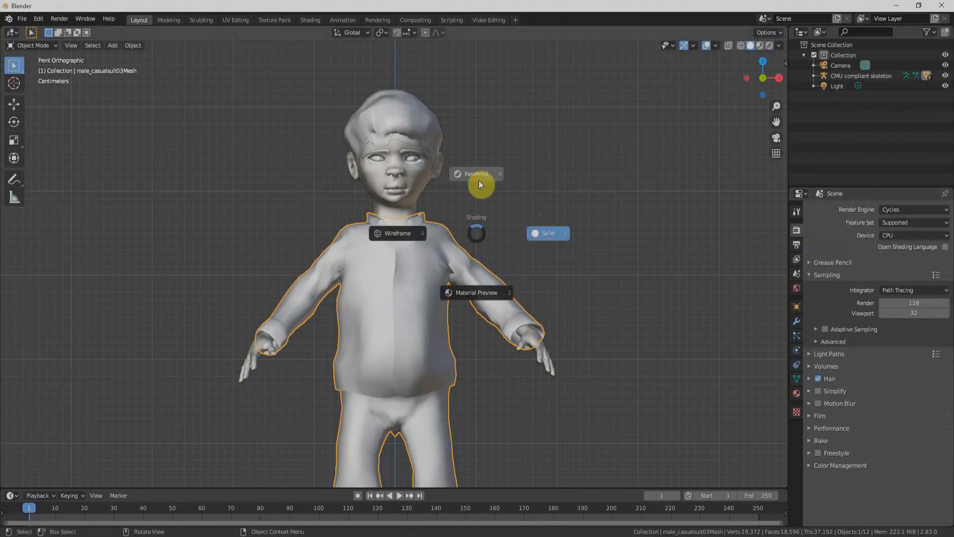
left_click(476, 173)
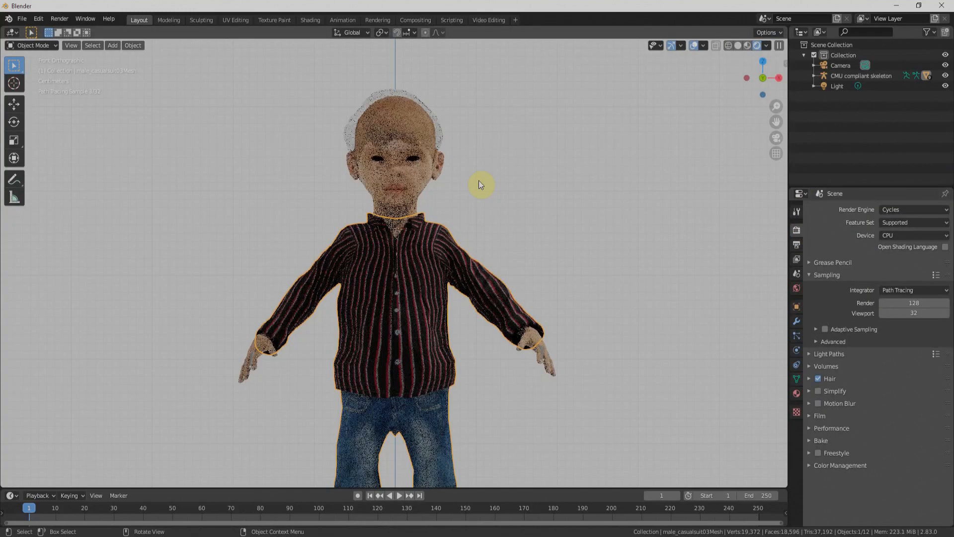
mouse_move(434, 178)
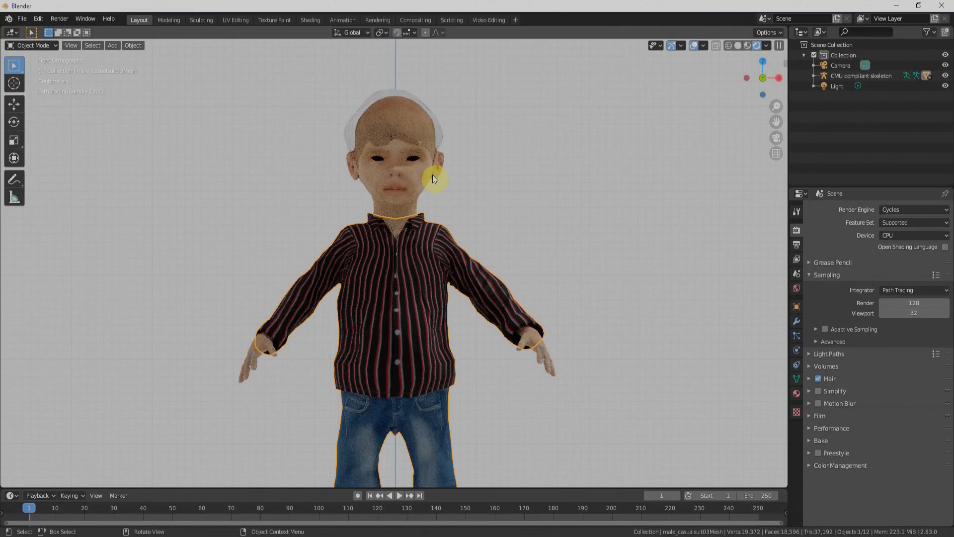
mouse_move(401, 228)
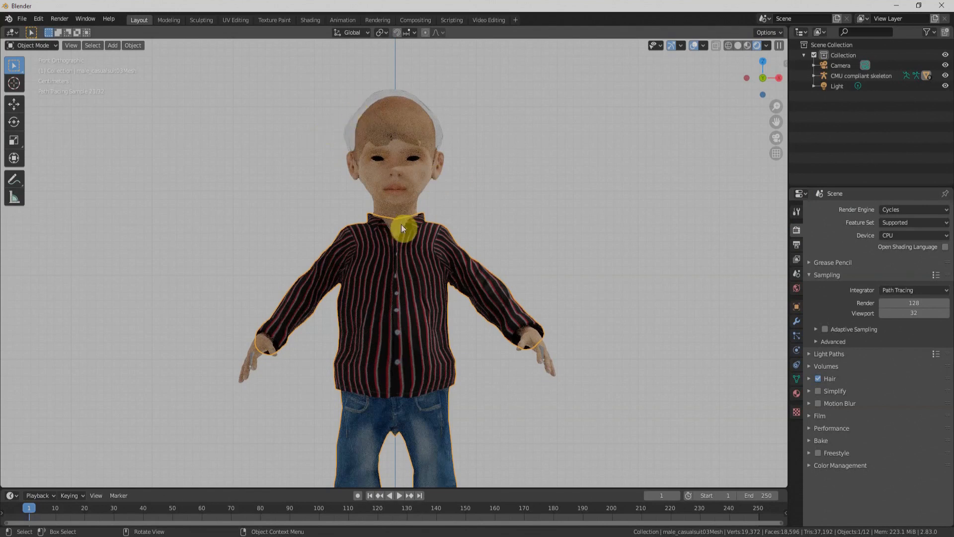
mouse_move(426, 214)
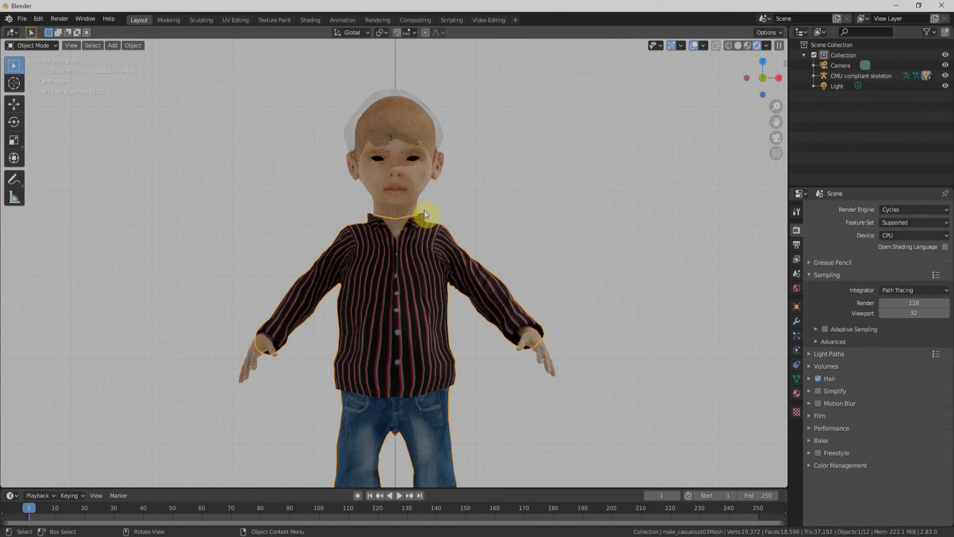